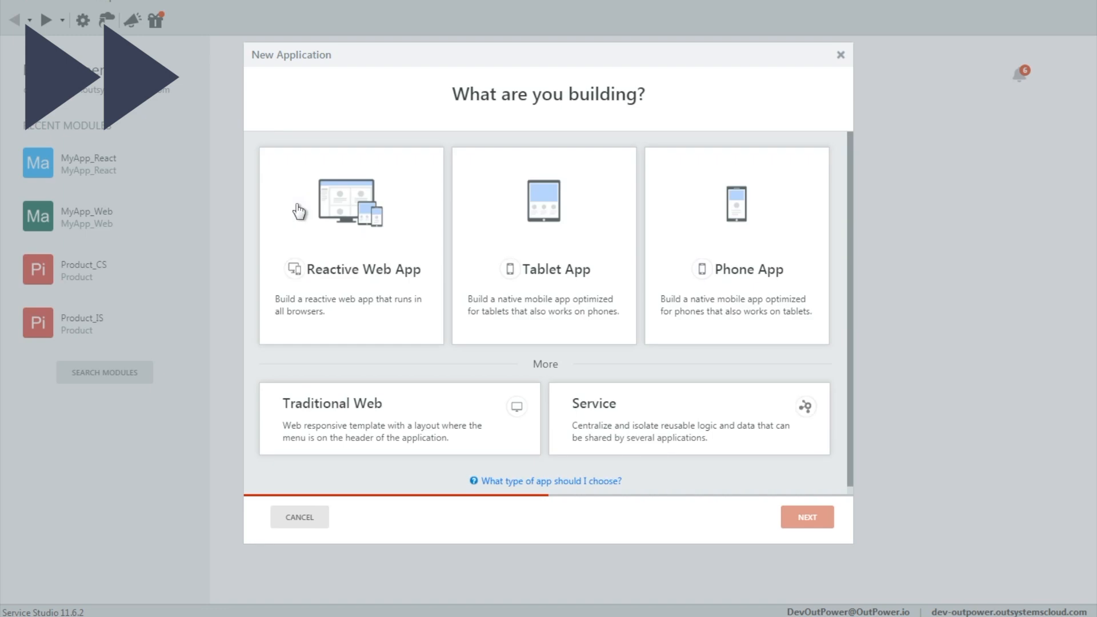
- Create the Reactive Web App 'new app' and start adding its newapp module, viewing module types
{"action": "left_click", "coordinate": [805, 517]}
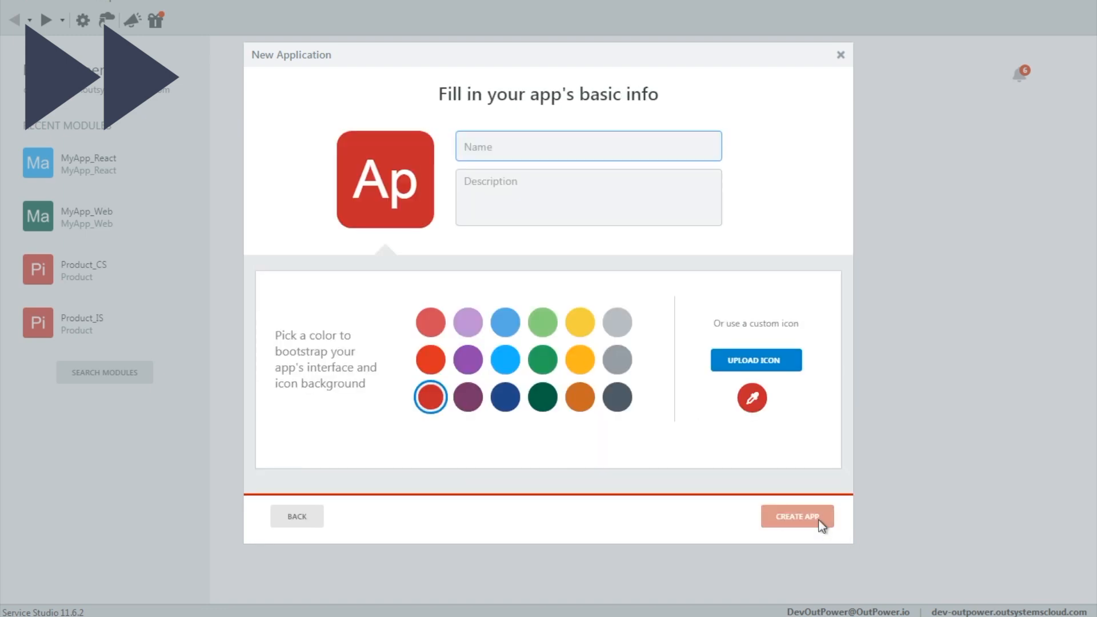
{"action": "left_click", "coordinate": [796, 516]}
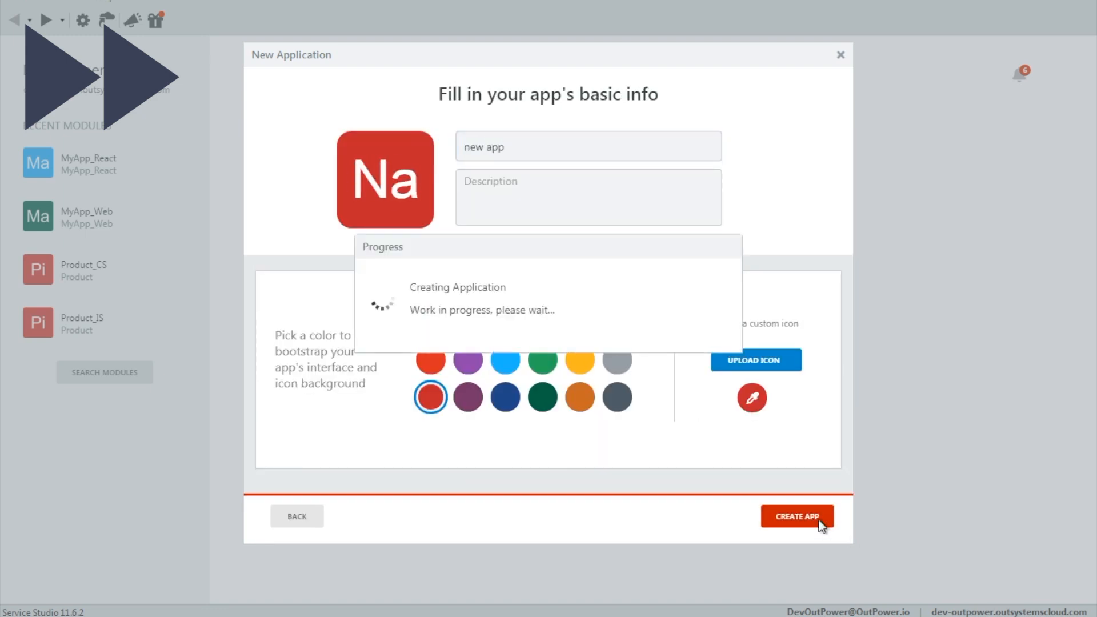
{"action": "left_click", "coordinate": [796, 516]}
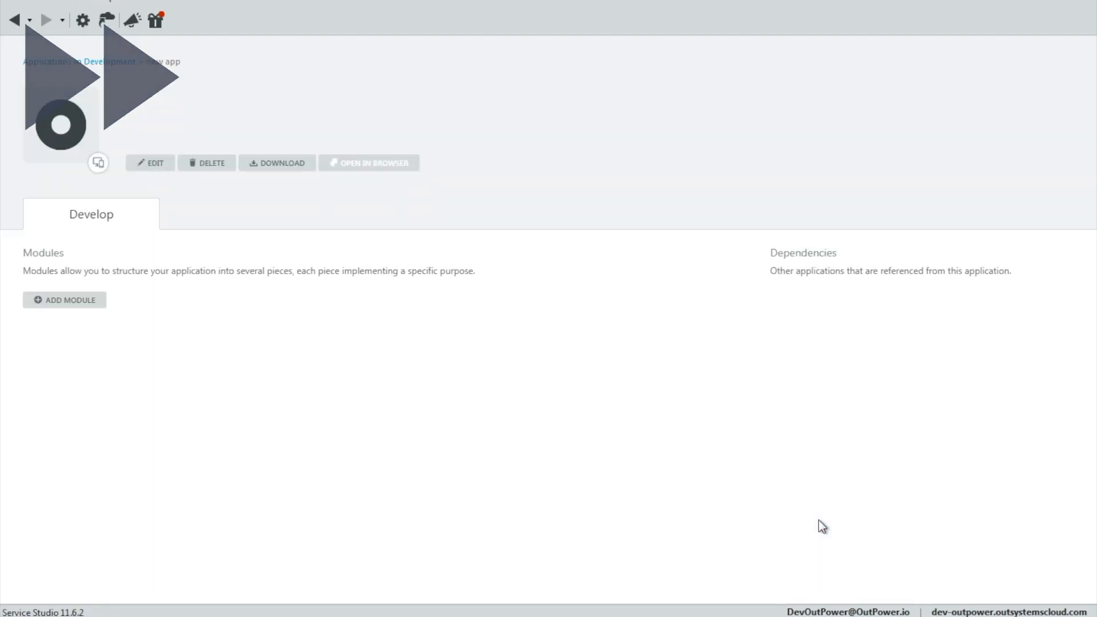
{"action": "left_click", "coordinate": [472, 329]}
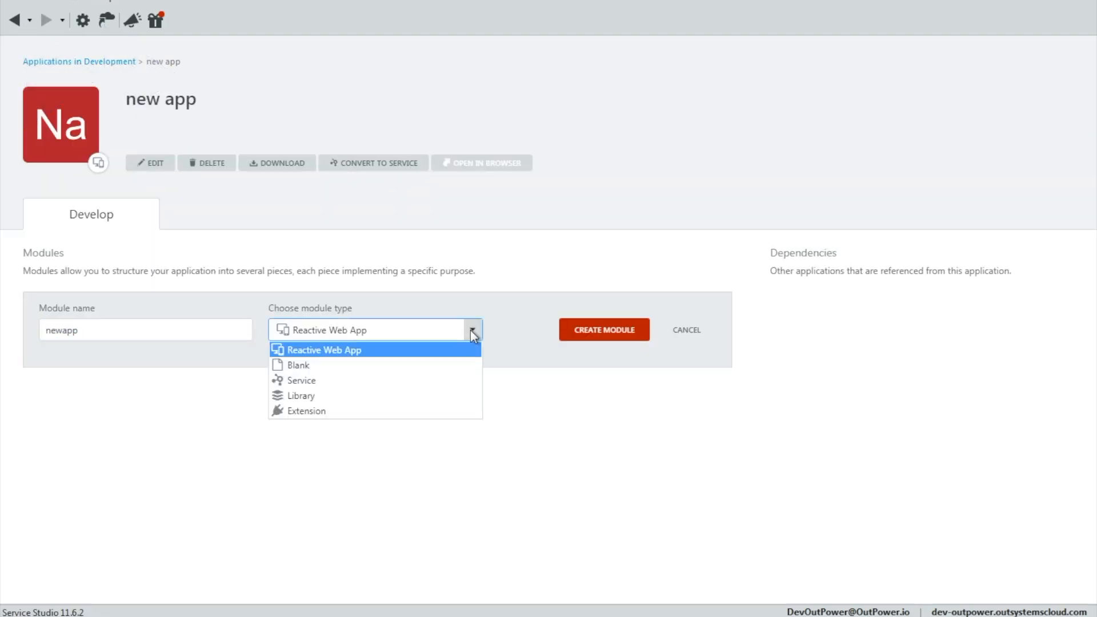
{"action": "mouse_move", "coordinate": [342, 404]}
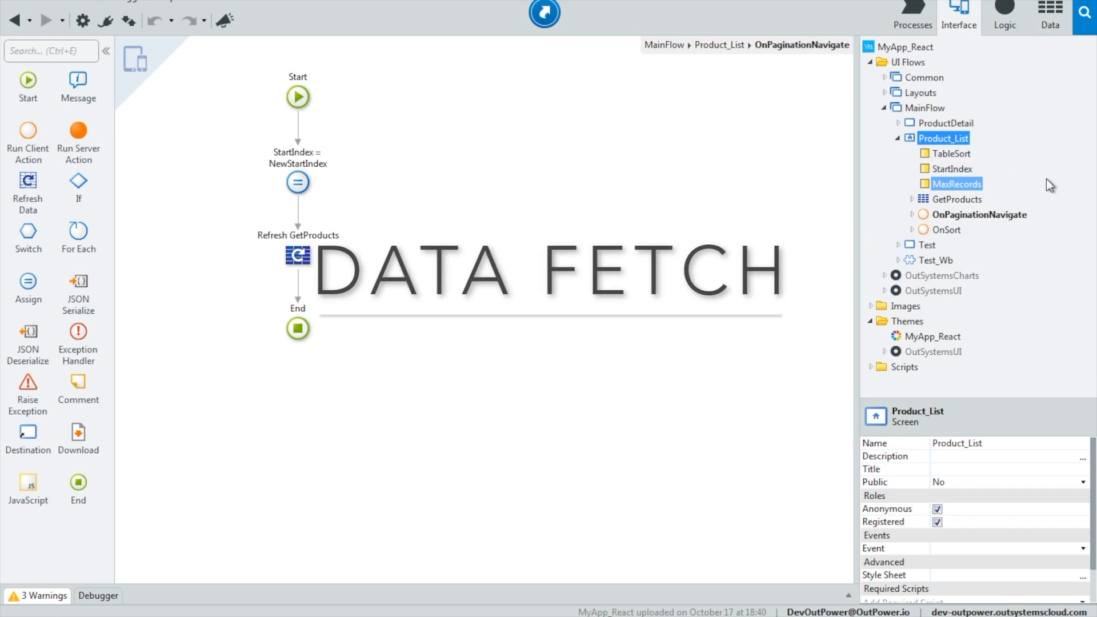
- Add a GetProductDetails data action to the Product_List screen via Fetch Data from Other Sources
{"action": "left_click", "coordinate": [957, 198]}
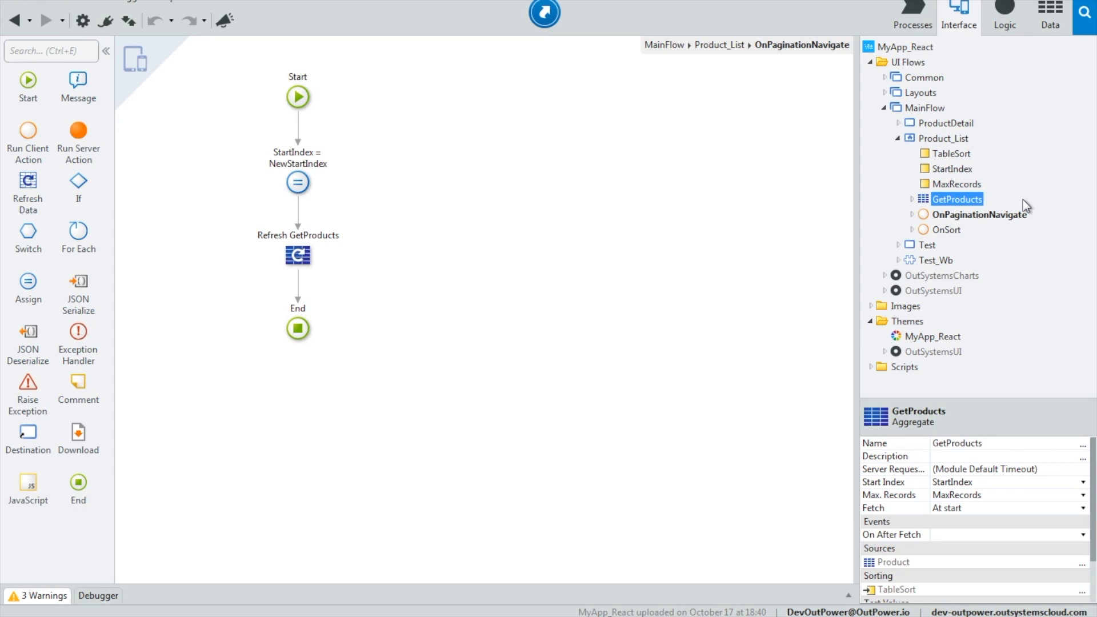
{"action": "right_click", "coordinate": [923, 138]}
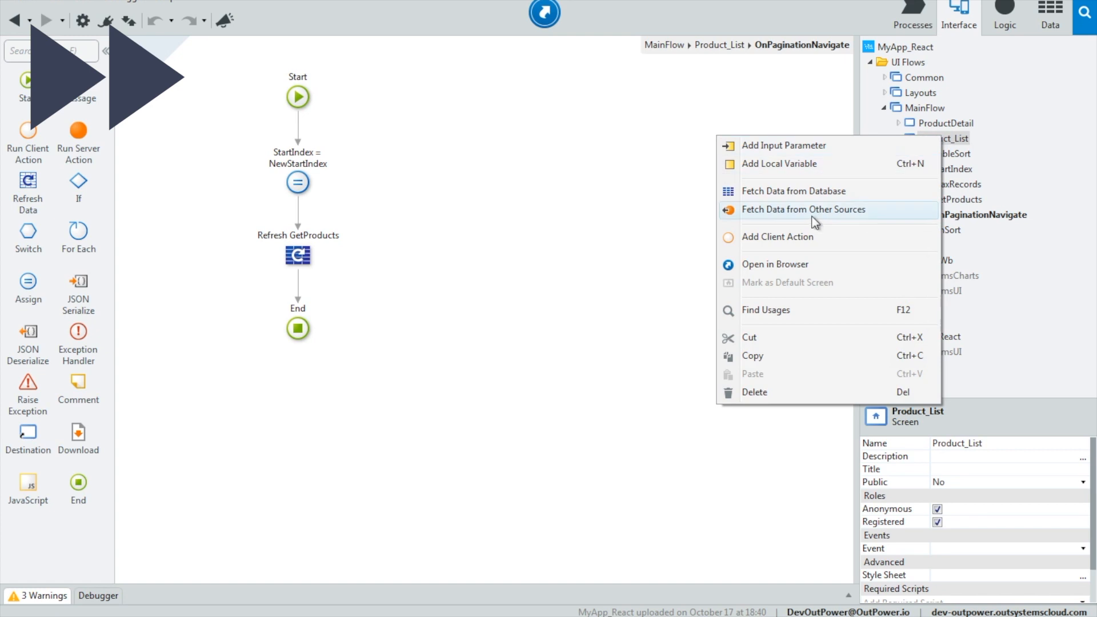
{"action": "left_click", "coordinate": [803, 209]}
{"action": "type", "text": "GetProductDetails"}
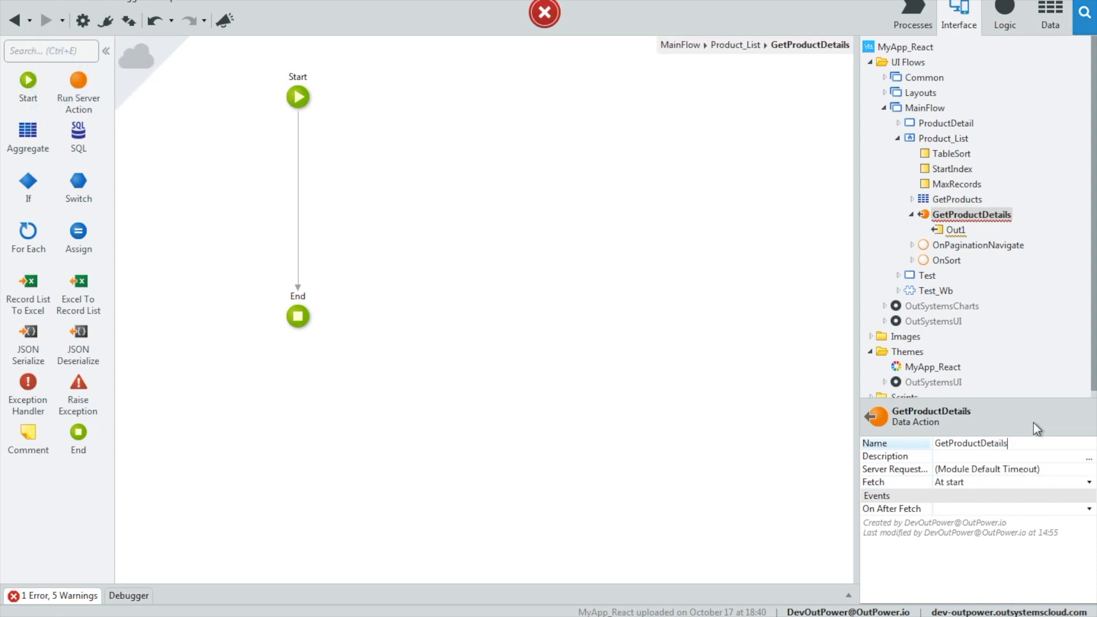
{"action": "left_click", "coordinate": [955, 229]}
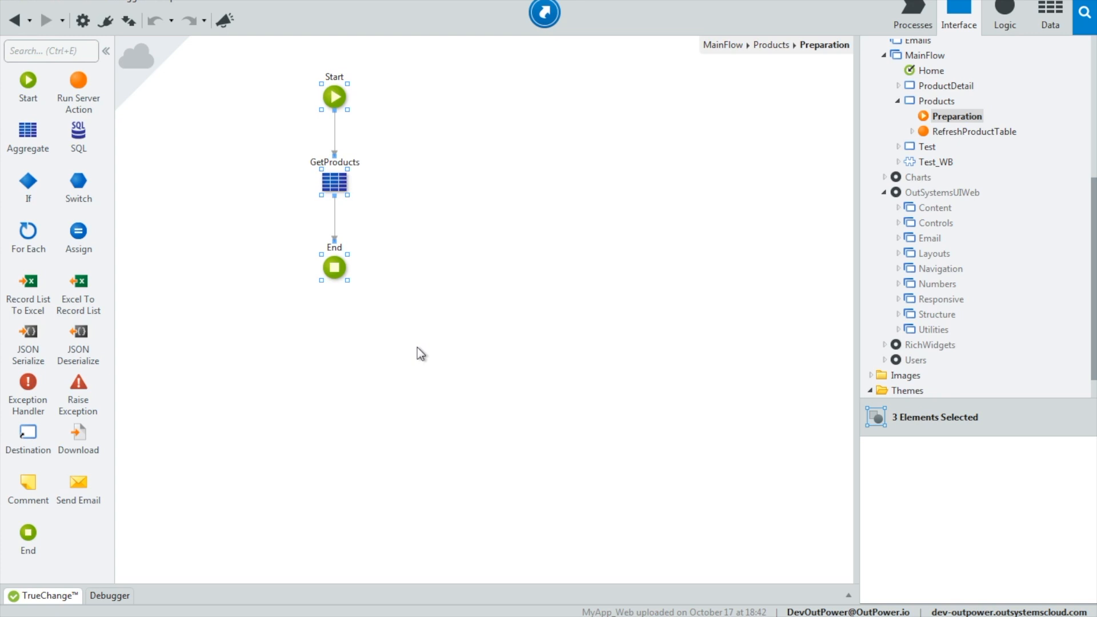
- Compare the Fetch property of GetProductDetails with GetProducts, leaving both unchanged
{"action": "left_click", "coordinate": [971, 213]}
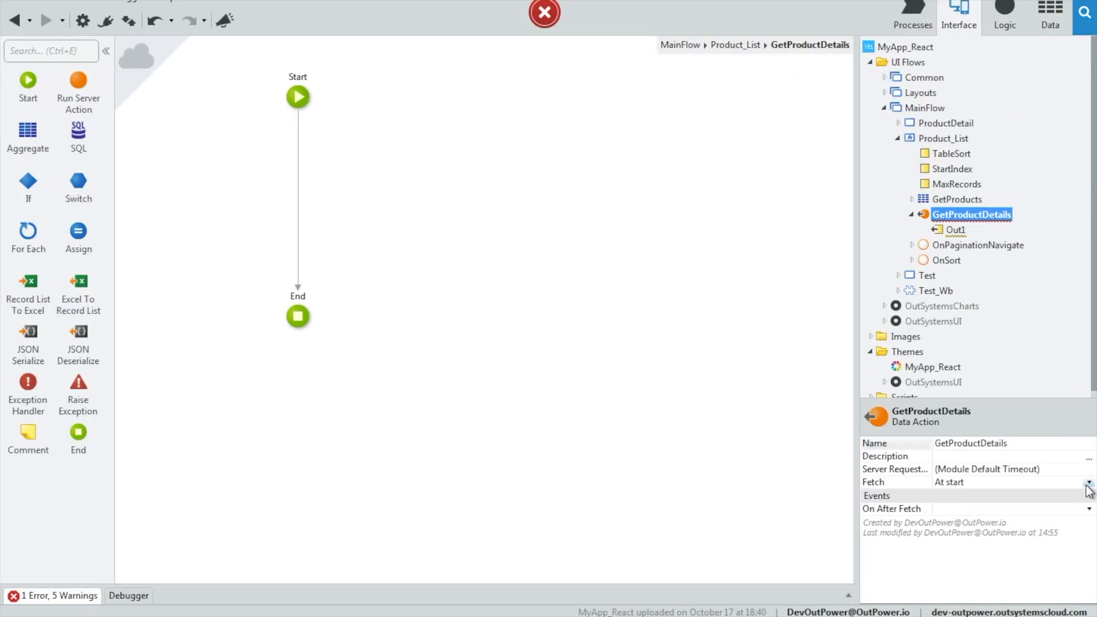
{"action": "left_click", "coordinate": [1089, 482]}
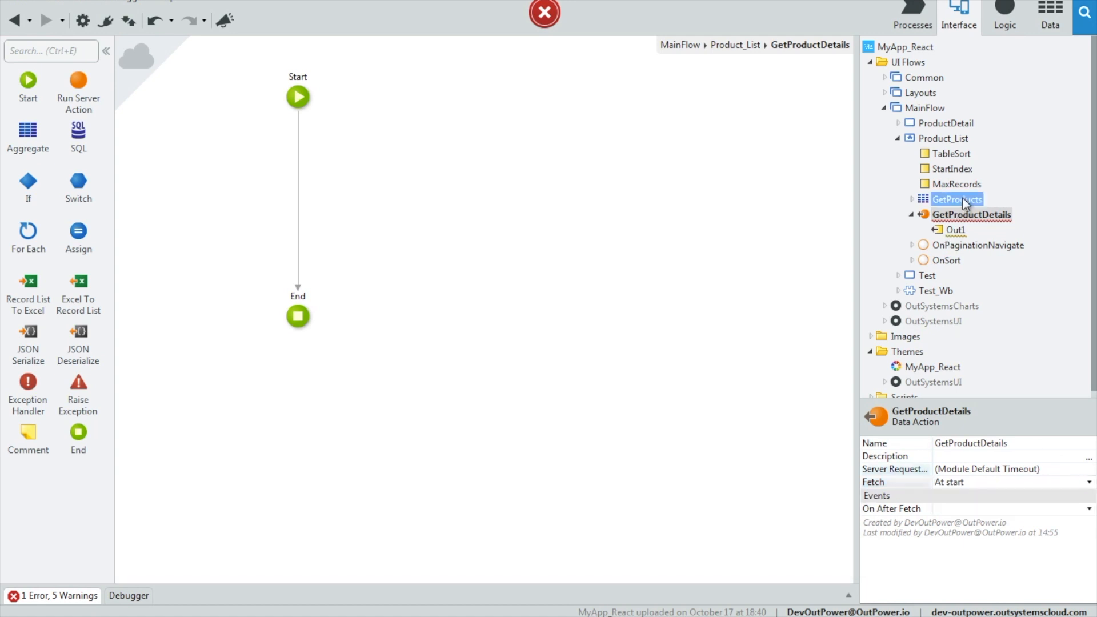
{"action": "left_click", "coordinate": [957, 199]}
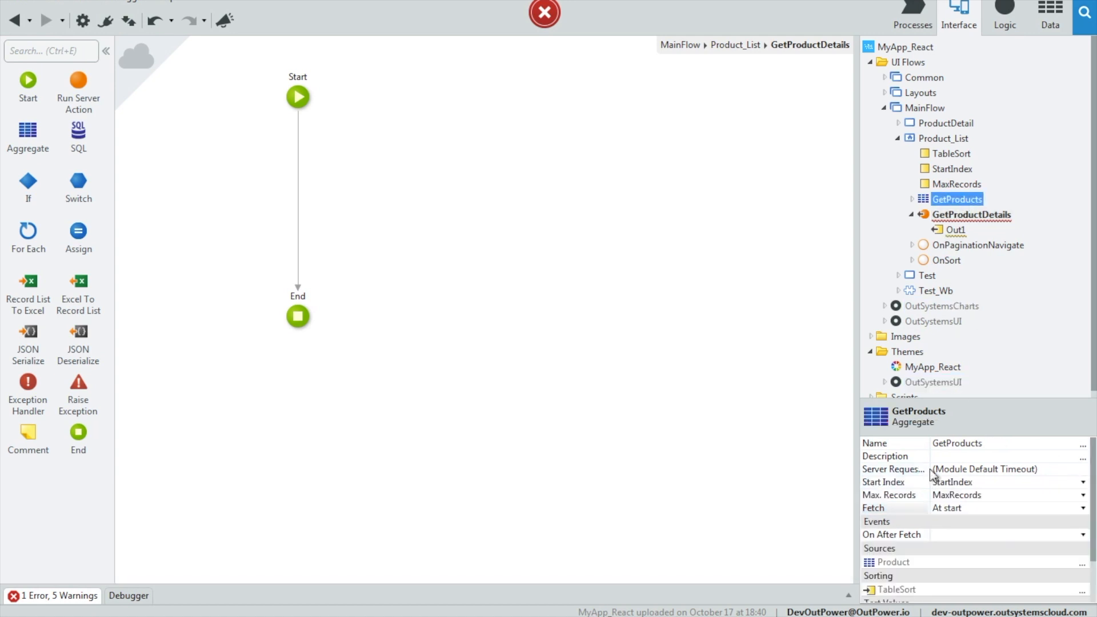
{"action": "left_click", "coordinate": [1083, 507]}
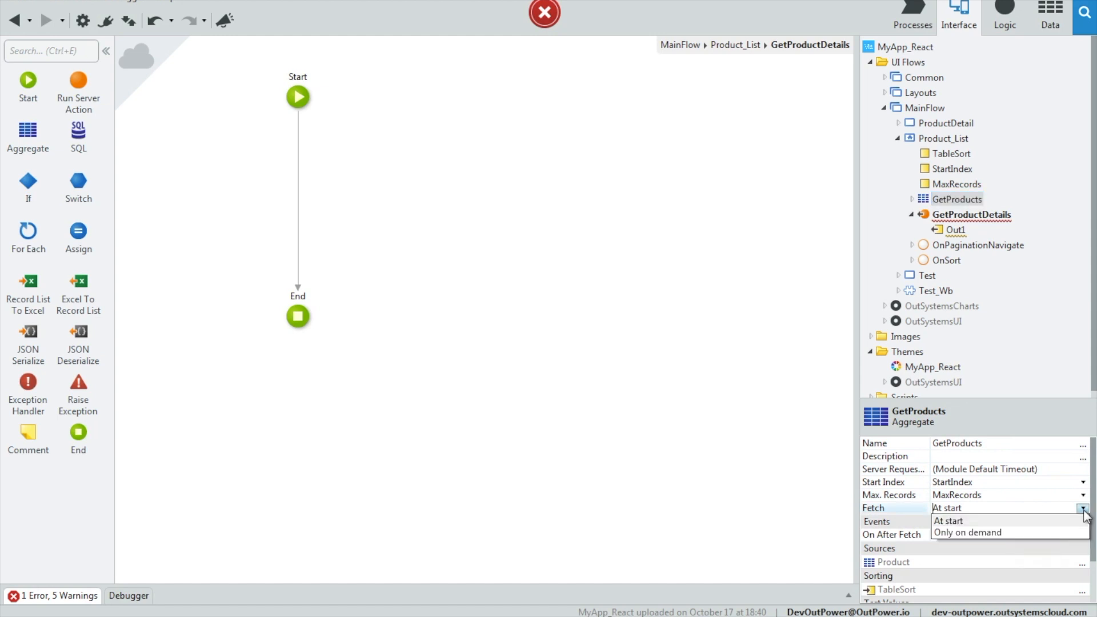
{"action": "mouse_move", "coordinate": [1021, 500]}
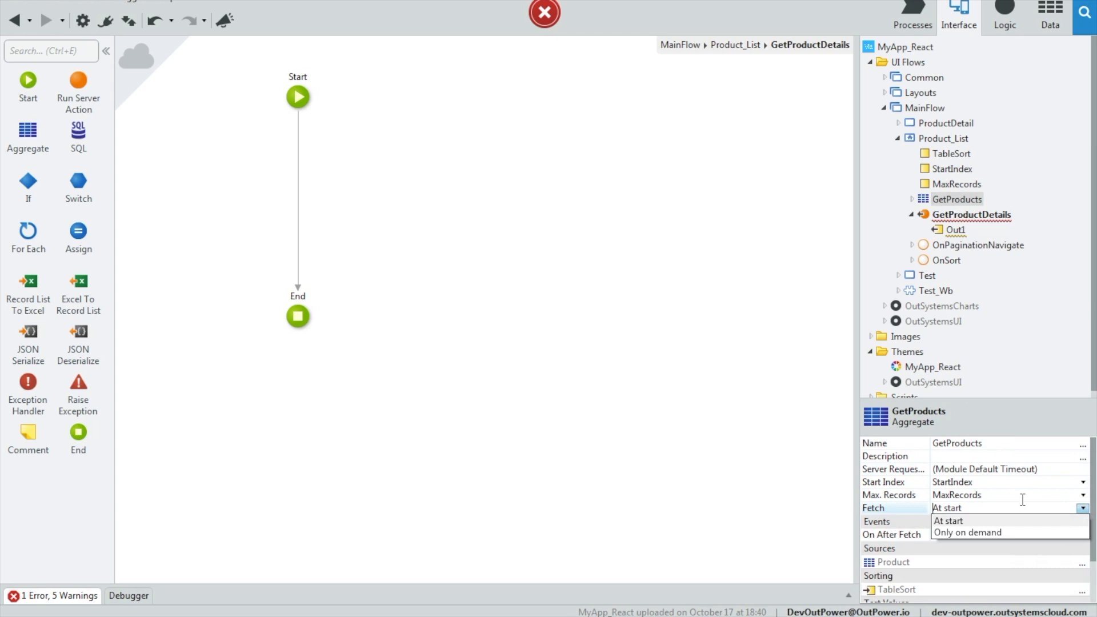
{"action": "left_click", "coordinate": [977, 213]}
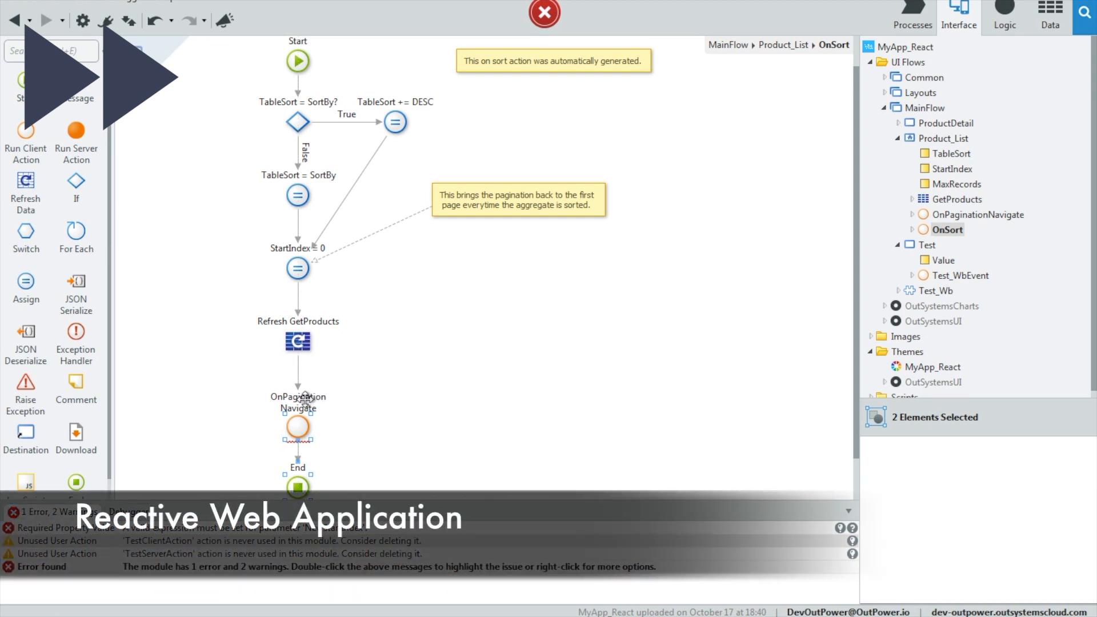
- Remove the OnPaginationNavigate call from OnSort and show the module's actions
{"action": "left_click", "coordinate": [297, 426]}
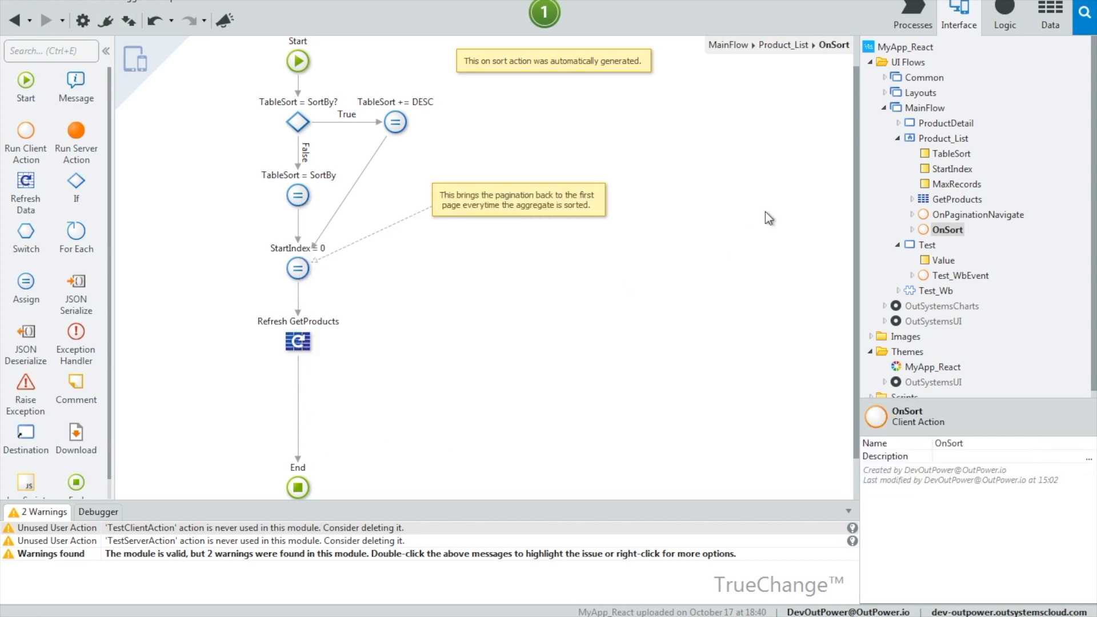
{"action": "left_click", "coordinate": [1004, 12]}
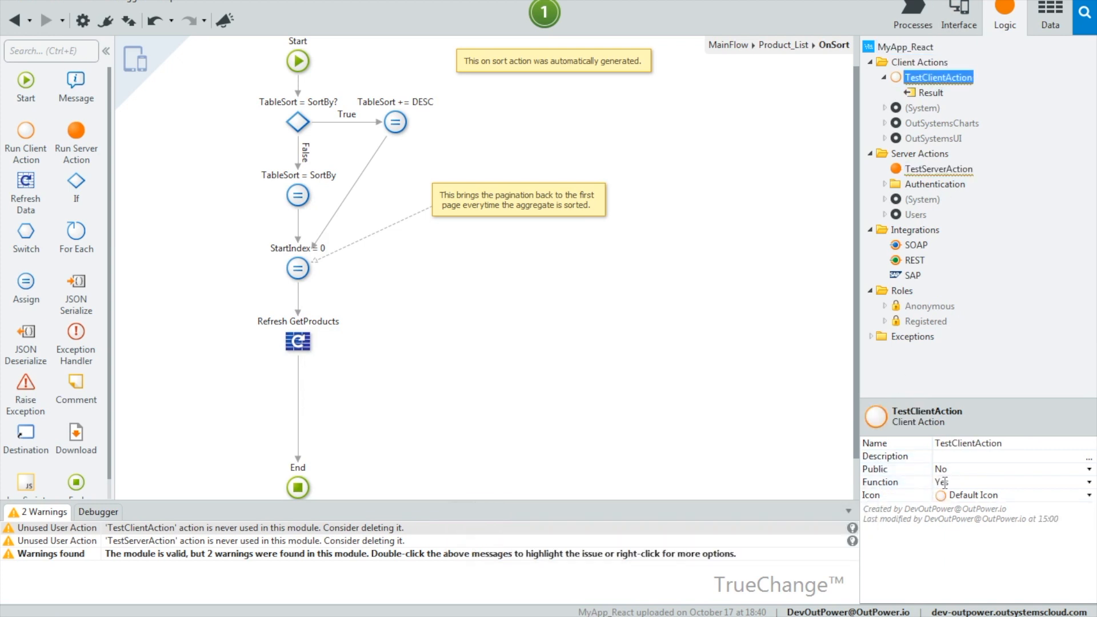
{"action": "mouse_move", "coordinate": [910, 482]}
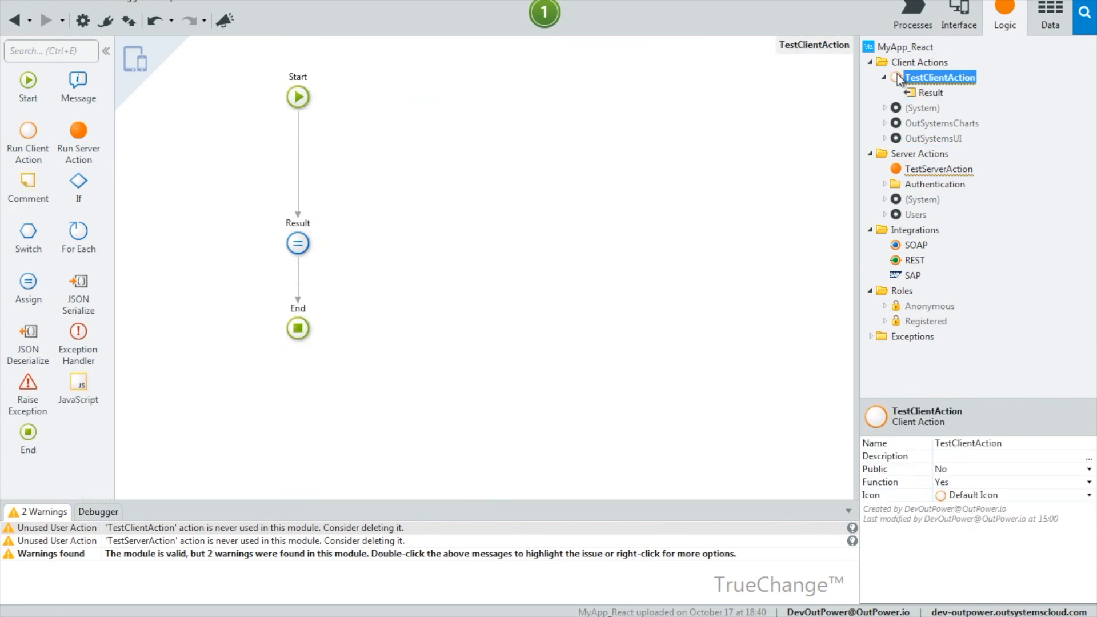
- Drop a TestServerAction call into TestClientAction, then delete it again
{"action": "left_click", "coordinate": [939, 169]}
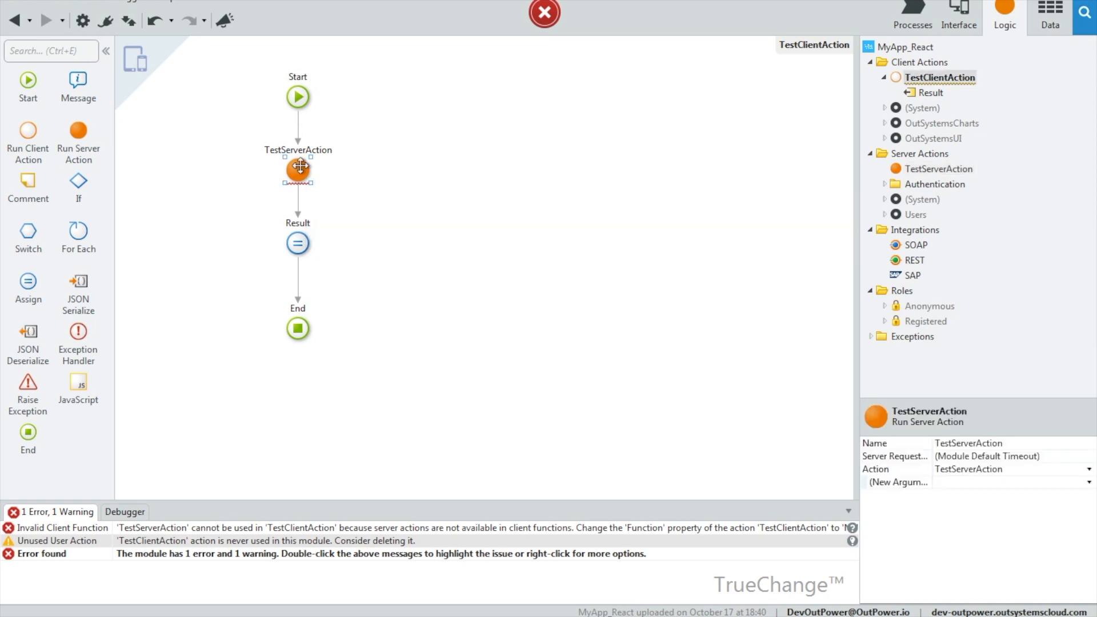
{"action": "right_click", "coordinate": [297, 168]}
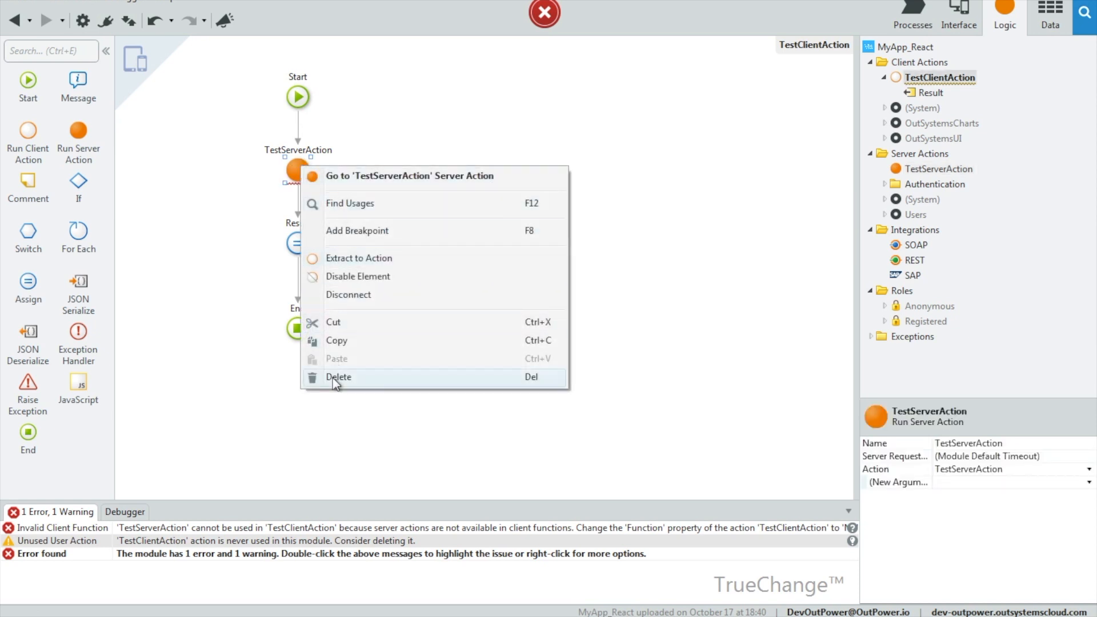
{"action": "left_click", "coordinate": [338, 377]}
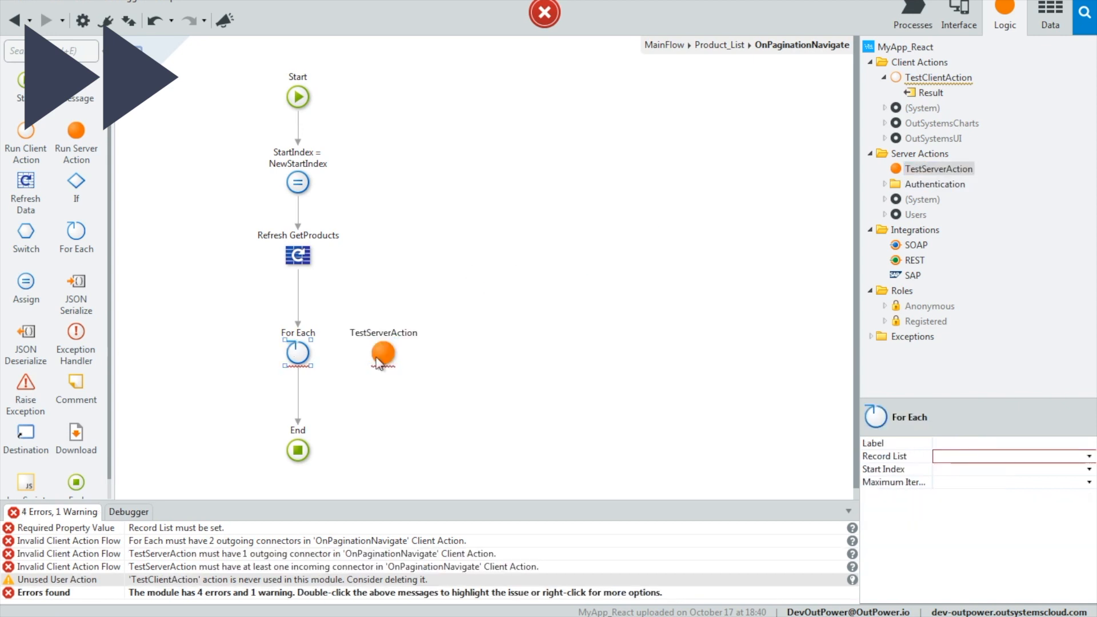
- Set the For Each Record List to GetProducts.List and check the loop's performance suggestion
{"action": "type", "text": "GetProducts.List"}
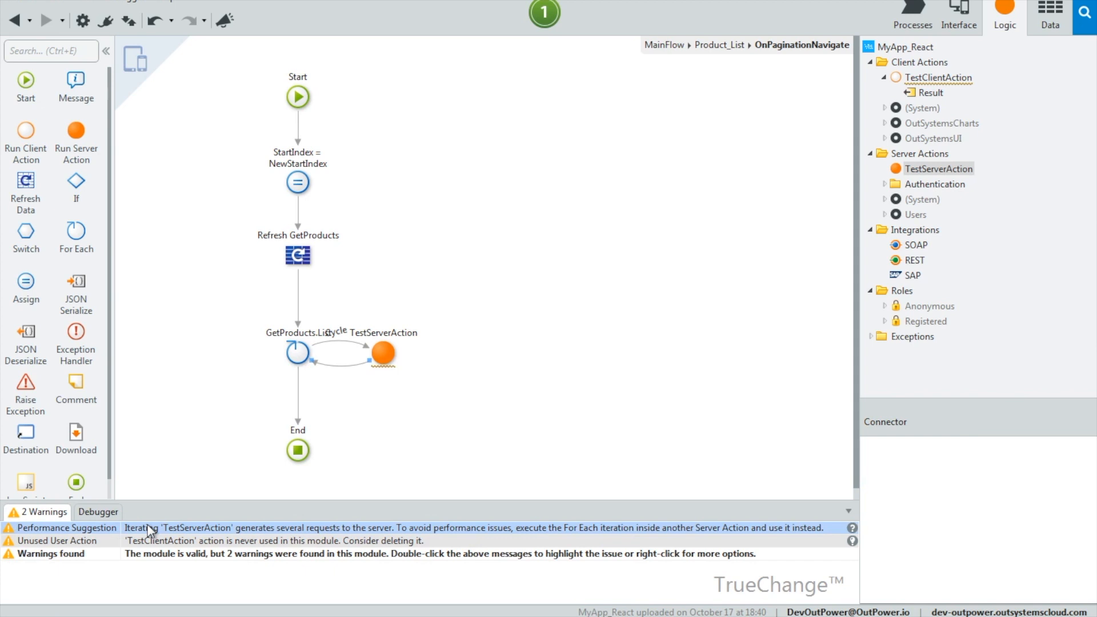
{"action": "left_click", "coordinate": [381, 353]}
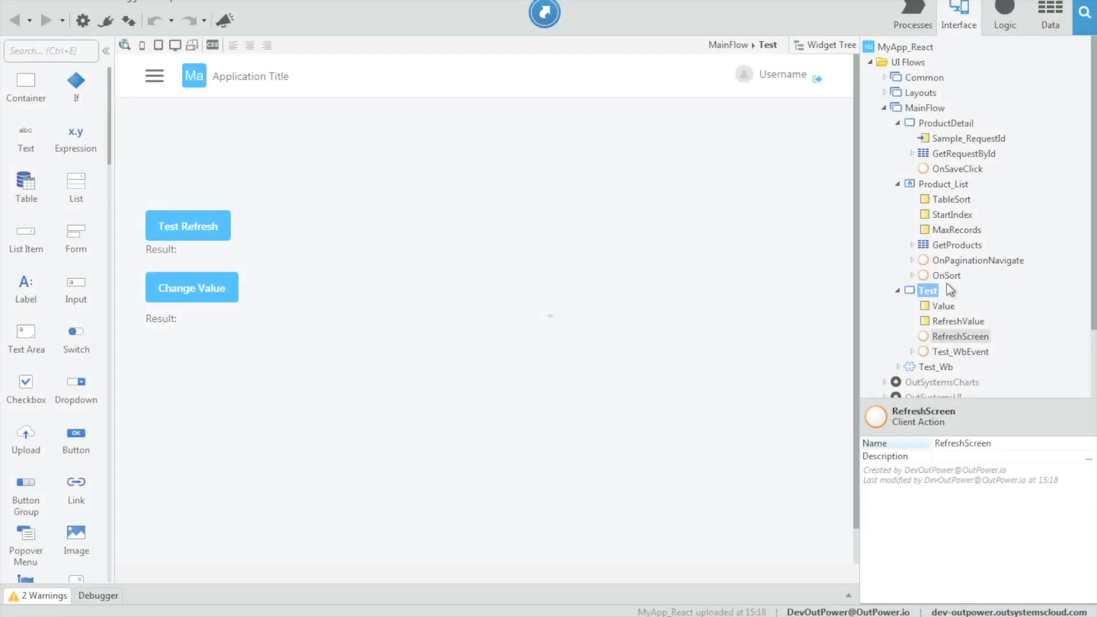
- Review the reactive RefreshScreen action and the traditional TestRefresh action with its refreshdiv step
{"action": "left_click", "coordinate": [926, 290]}
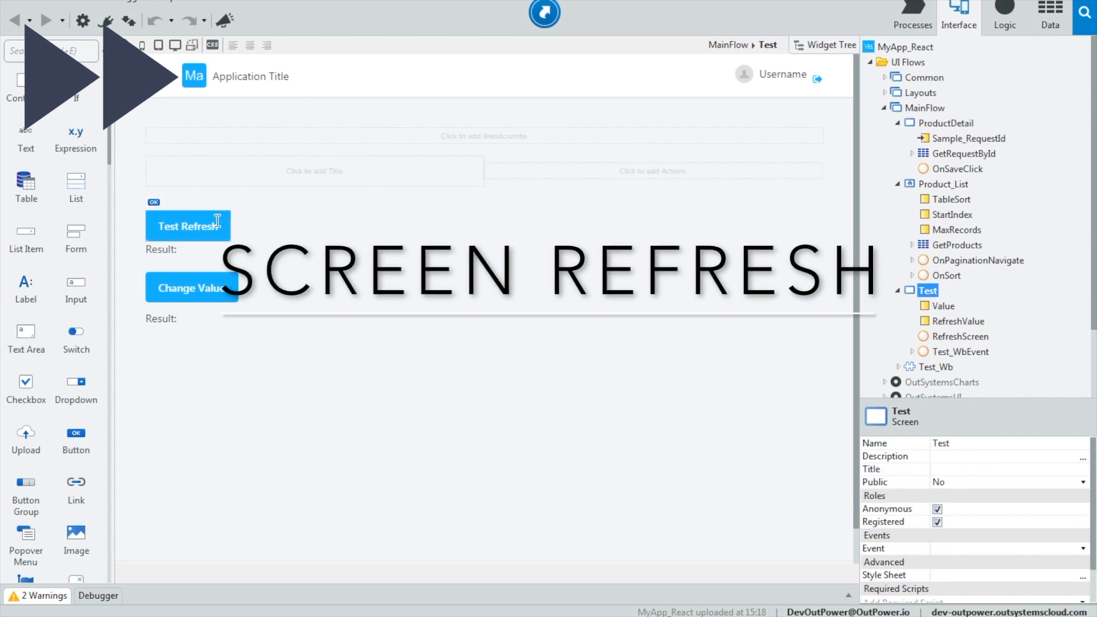
{"action": "double_click", "coordinate": [963, 336]}
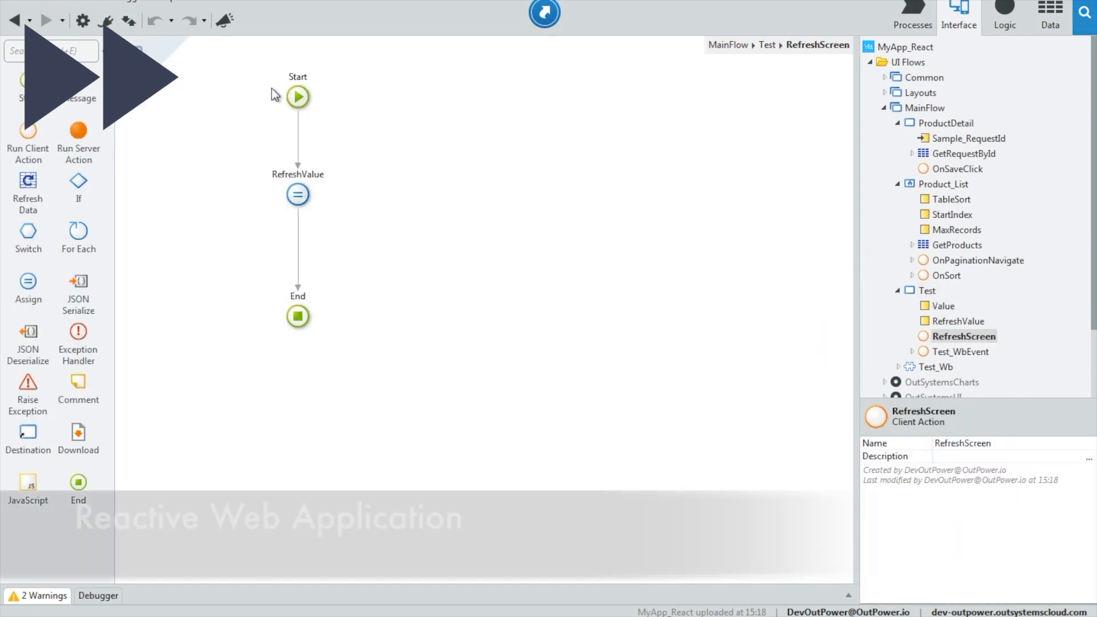
{"action": "left_click", "coordinate": [297, 194]}
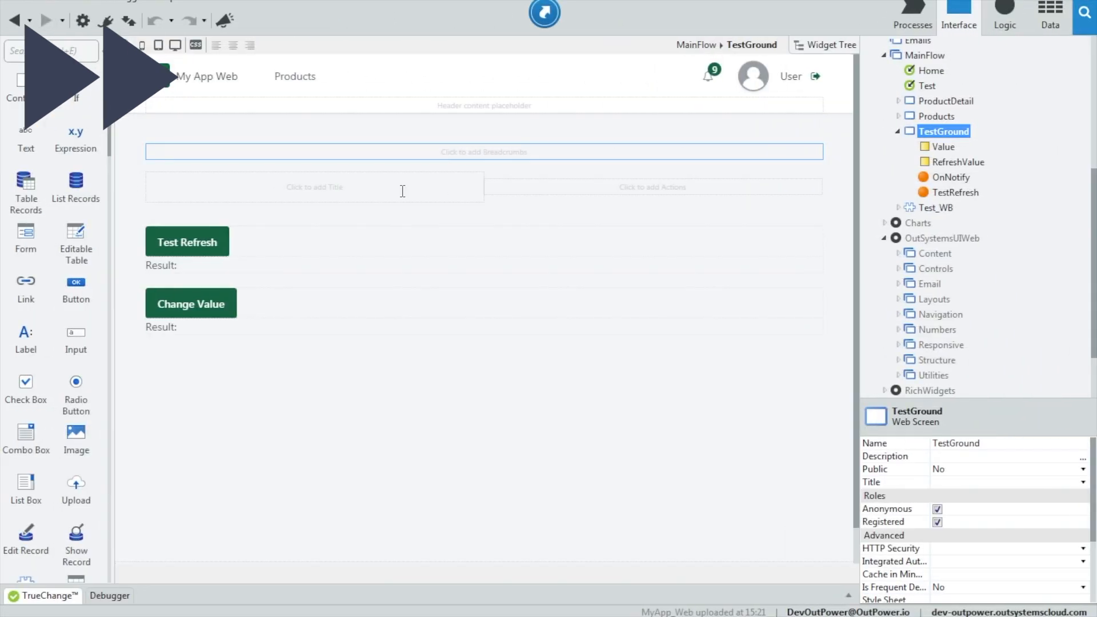
{"action": "double_click", "coordinate": [951, 192]}
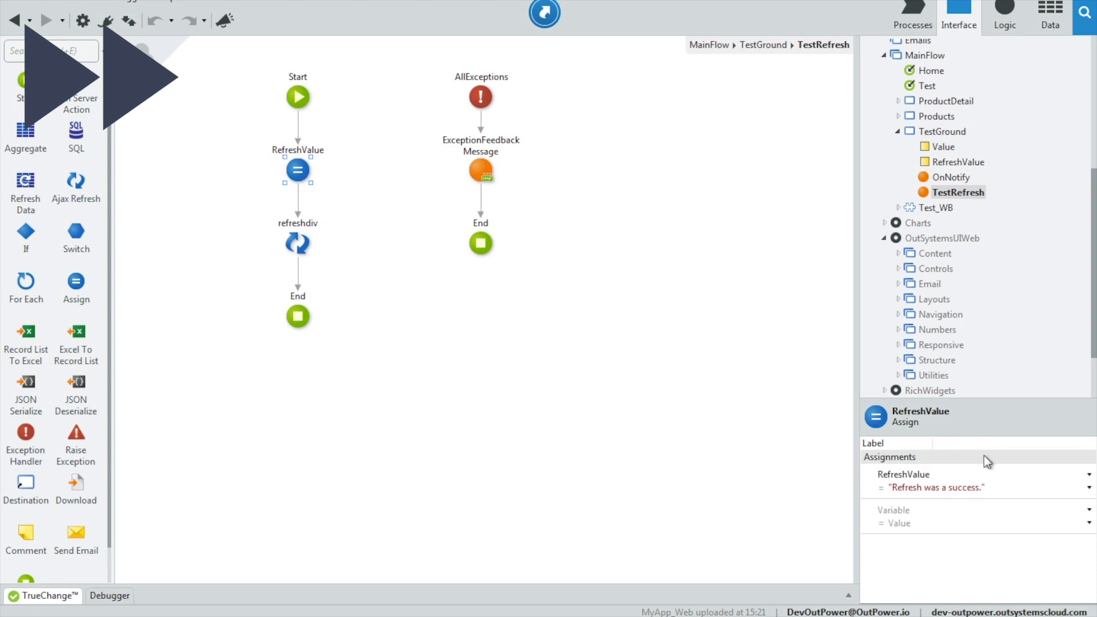
{"action": "left_click", "coordinate": [297, 243]}
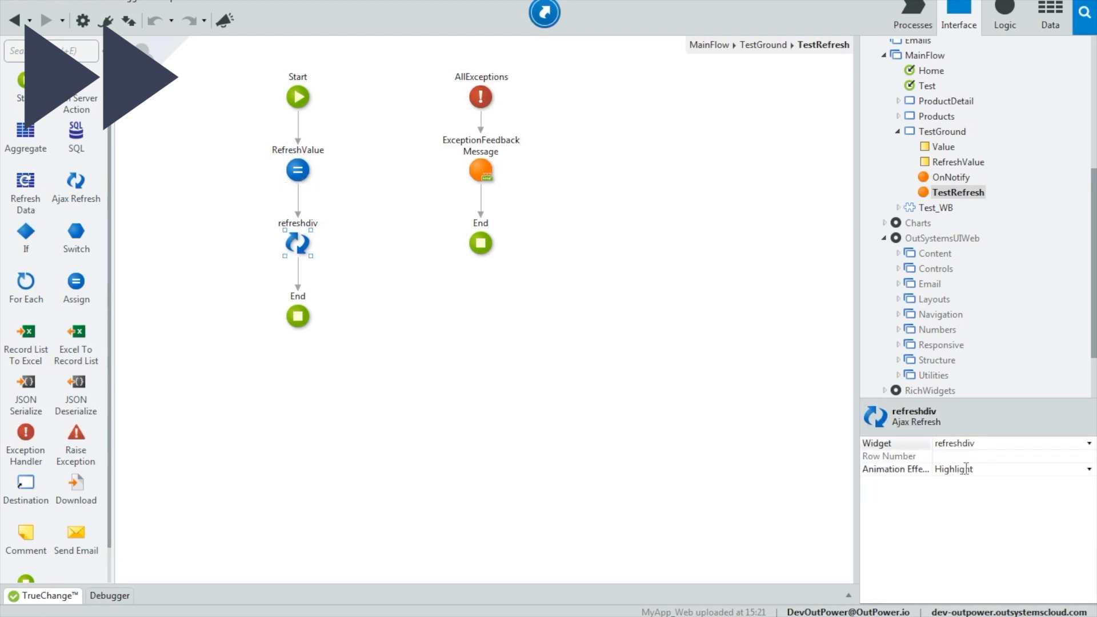
- Run the reactive Test screen in the browser and trigger its Test Refresh
{"action": "left_click", "coordinate": [931, 86]}
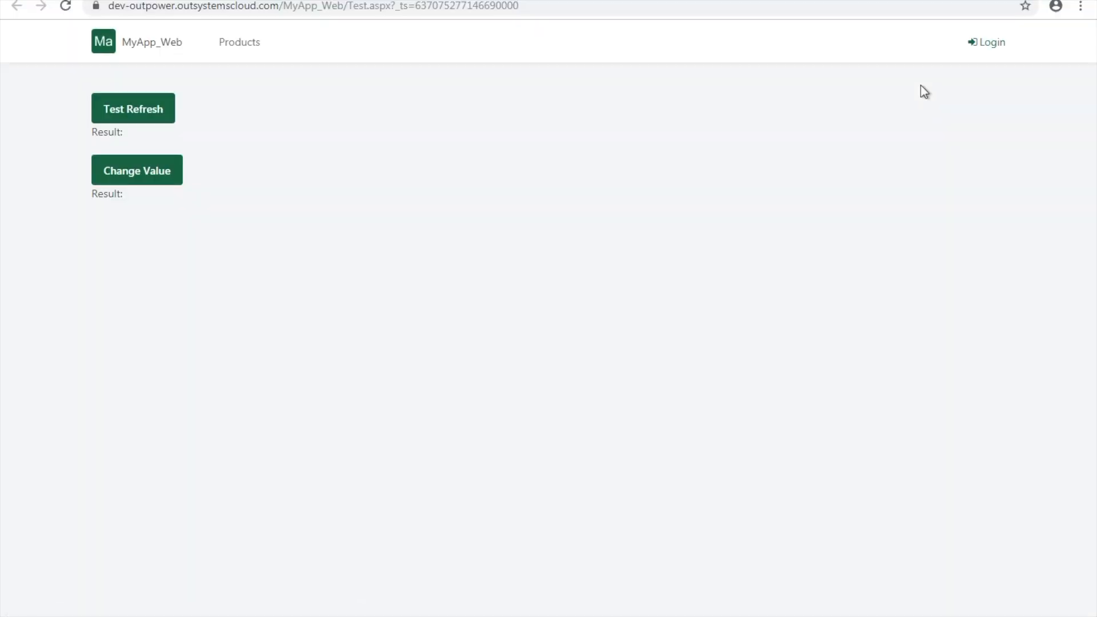
{"action": "left_click", "coordinate": [133, 107]}
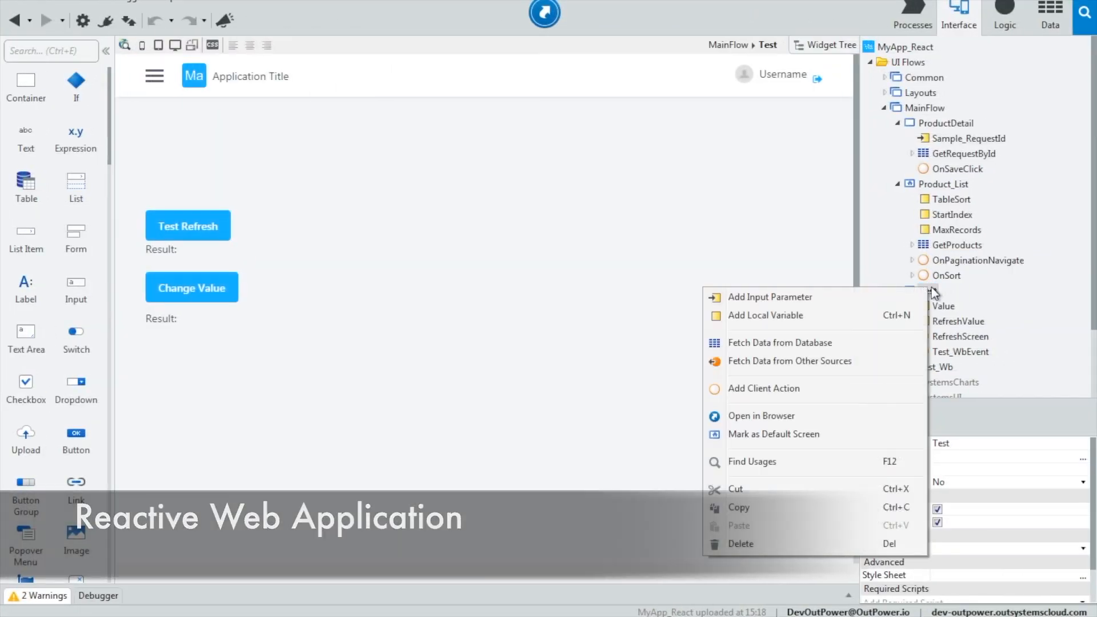
{"action": "mouse_move", "coordinate": [762, 416]}
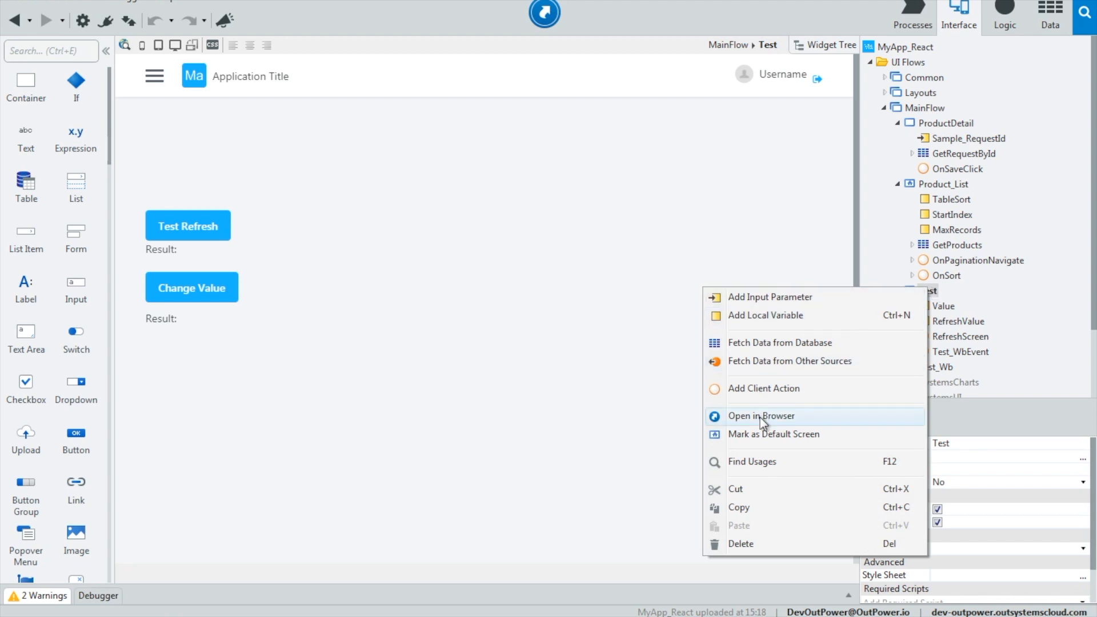
{"action": "left_click", "coordinate": [761, 416]}
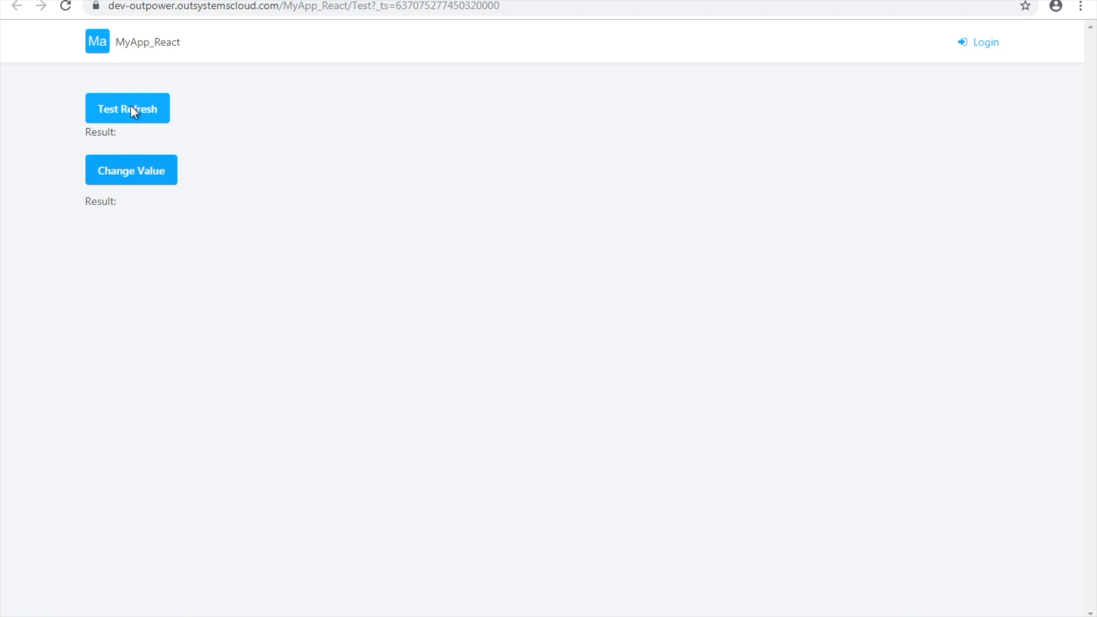
{"action": "left_click", "coordinate": [127, 109]}
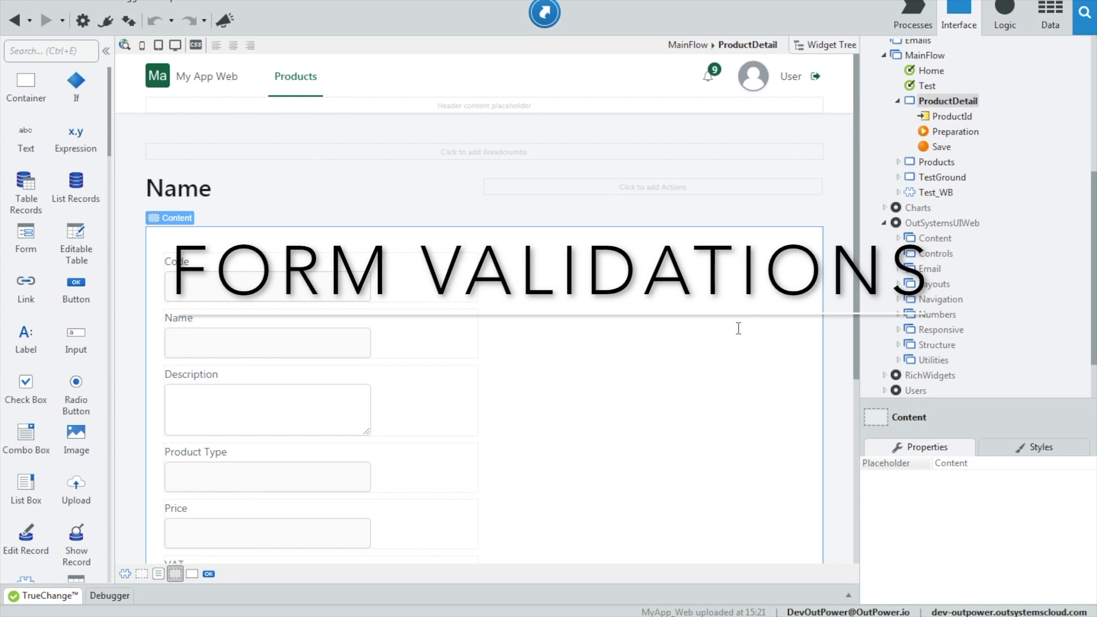
{"action": "scroll", "scroll_direction": "down", "scroll_amount": 3}
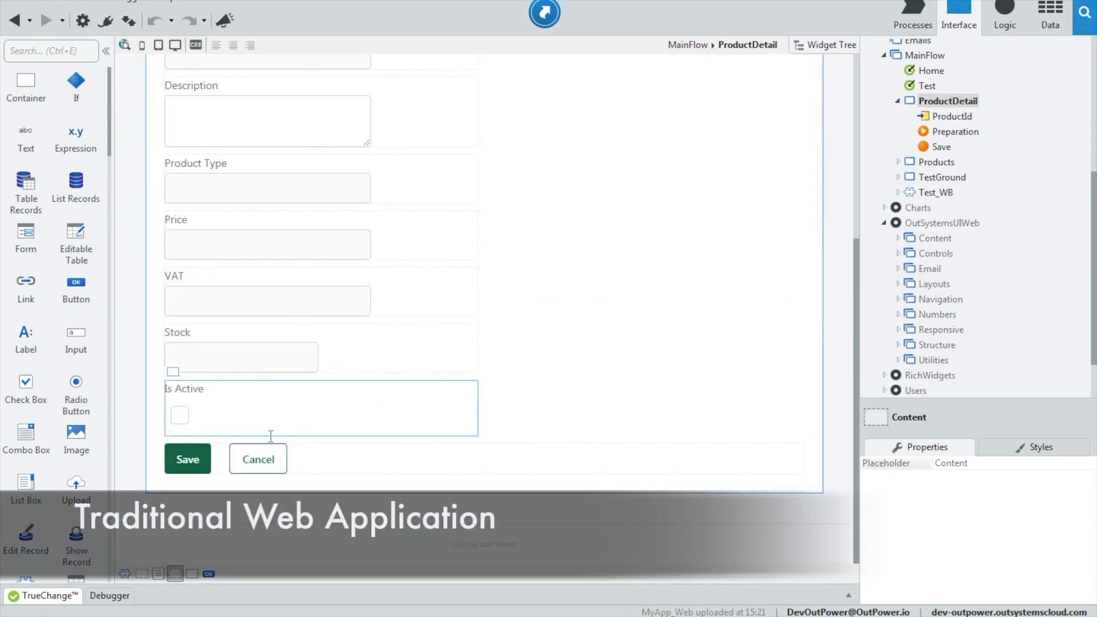
{"action": "left_click", "coordinate": [186, 459]}
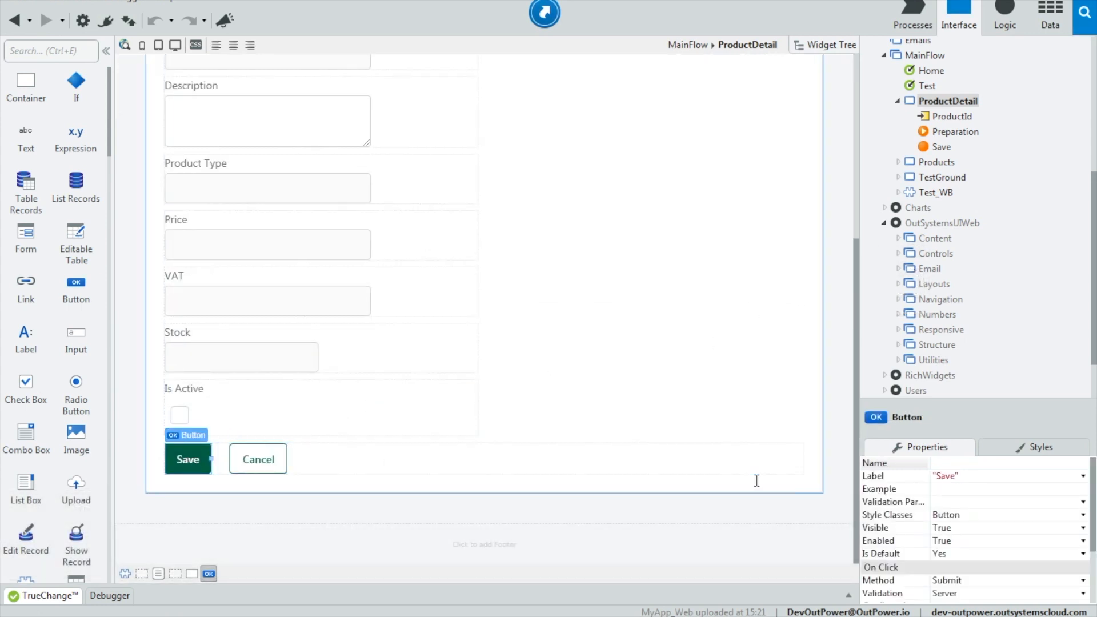
{"action": "scroll", "scroll_direction": "down", "scroll_amount": 3}
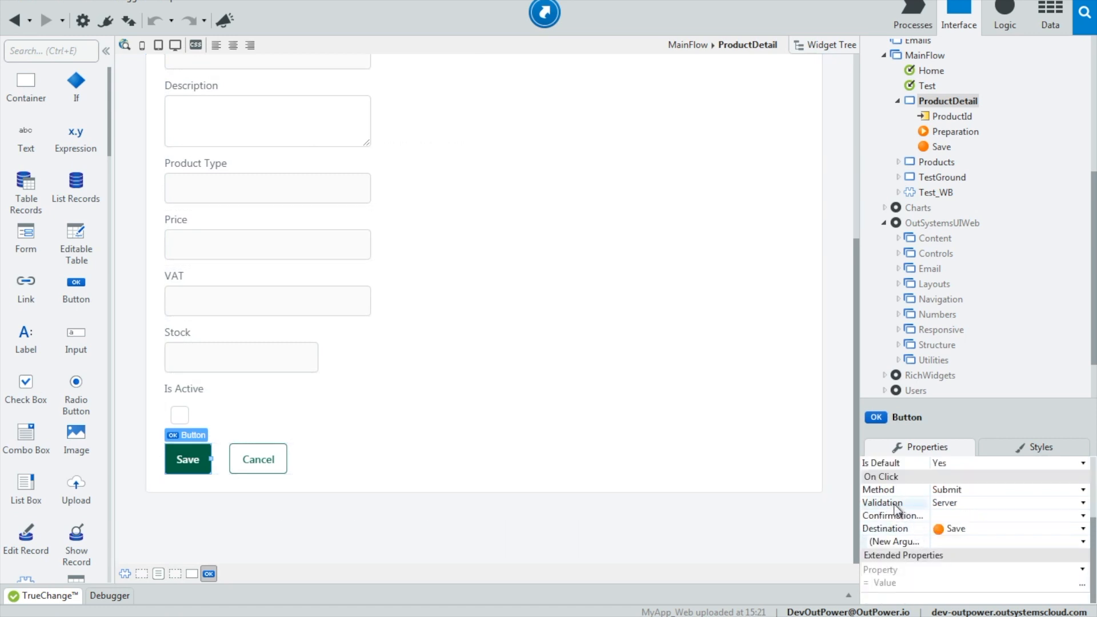
{"action": "left_click", "coordinate": [1083, 503]}
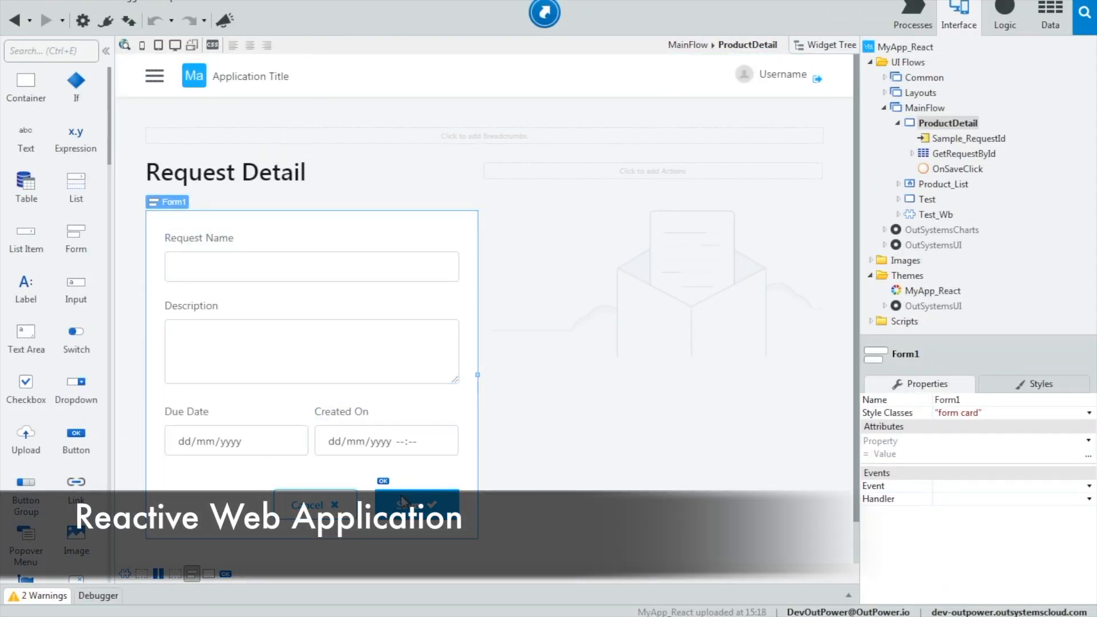
{"action": "left_click", "coordinate": [409, 503]}
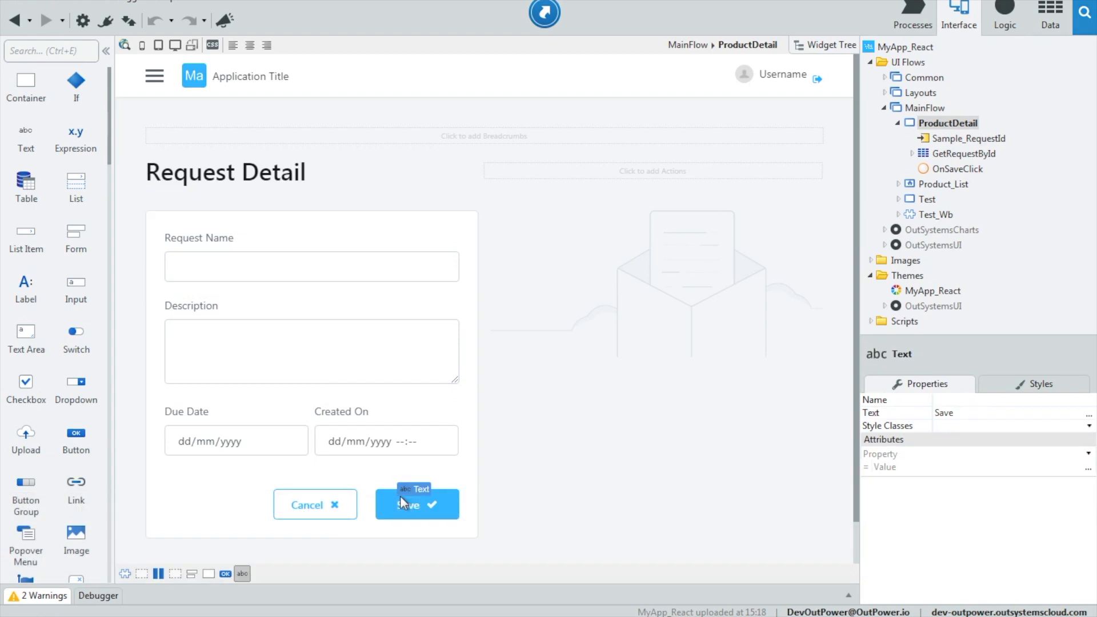
{"action": "left_click", "coordinate": [416, 504]}
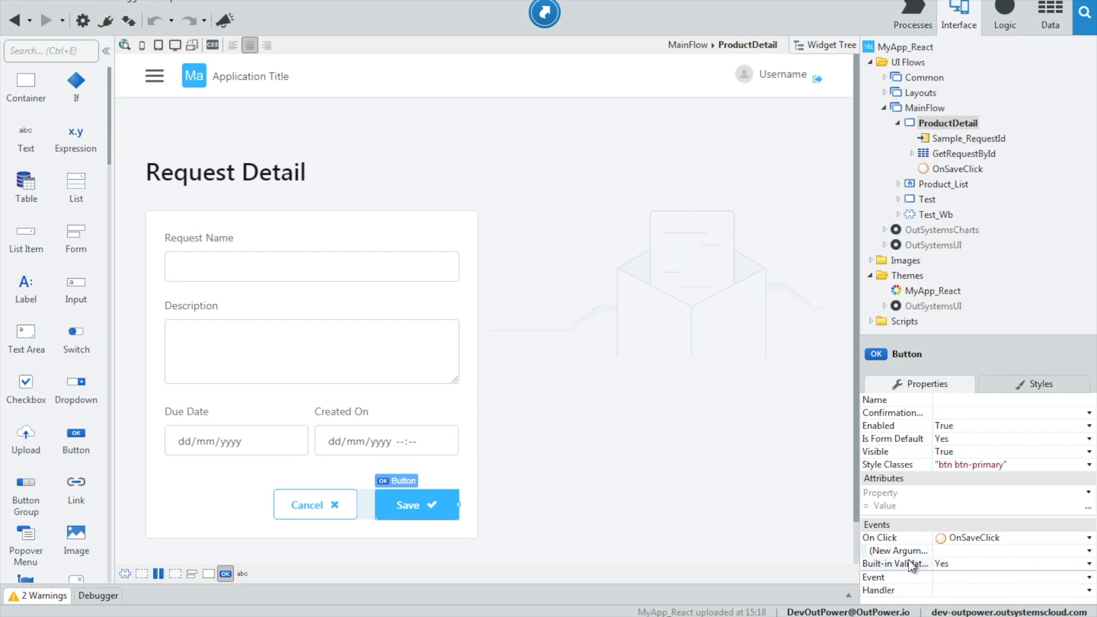
{"action": "mouse_move", "coordinate": [910, 563]}
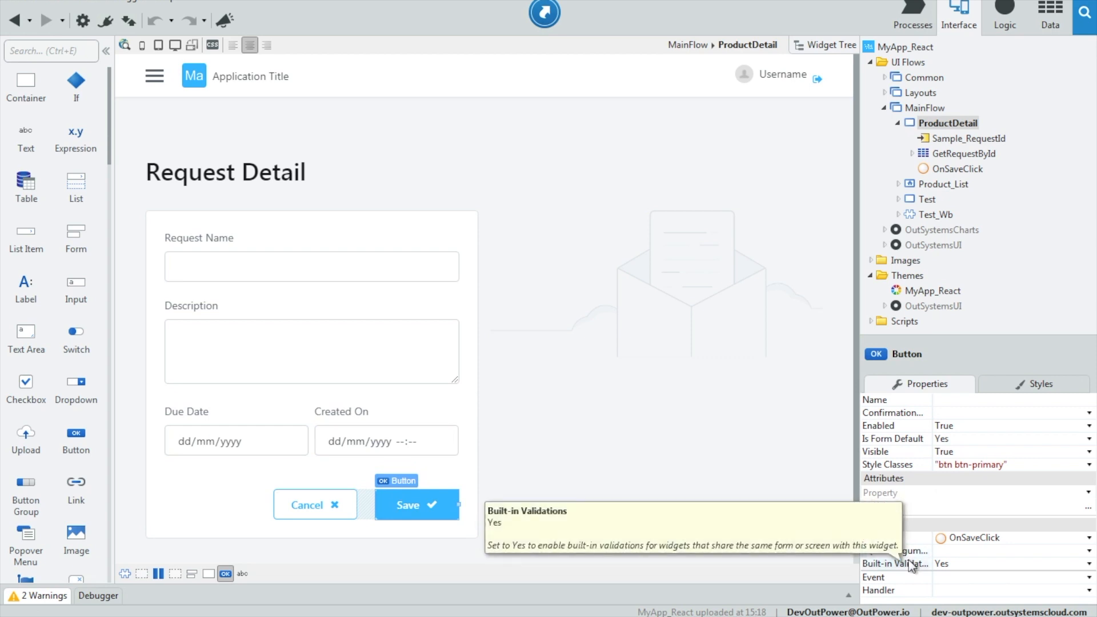
{"action": "left_click", "coordinate": [1089, 563]}
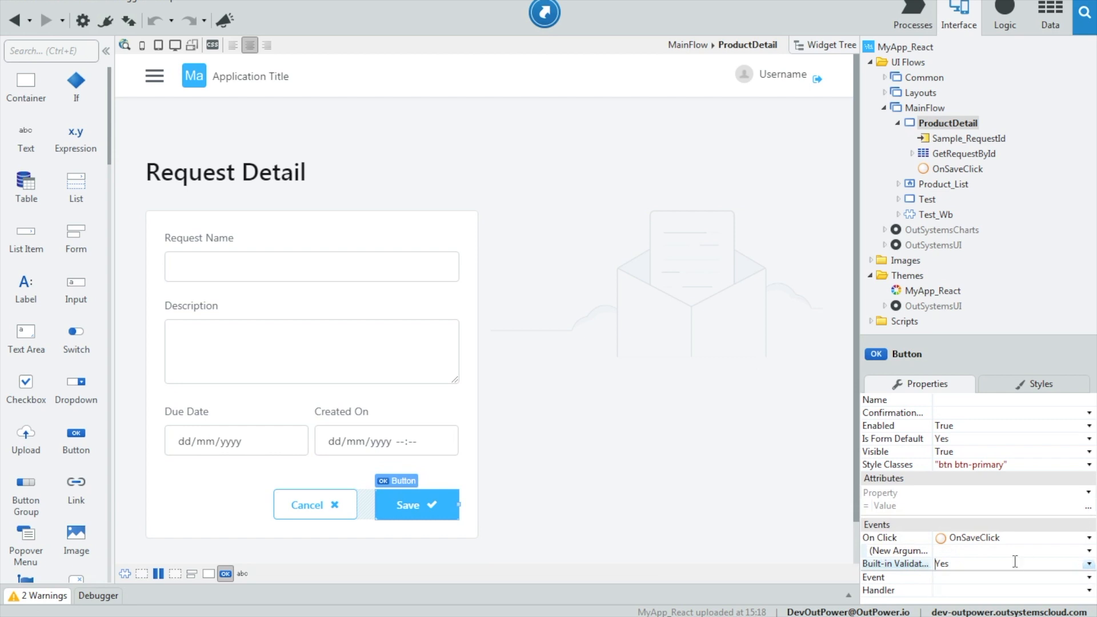
{"action": "left_click", "coordinate": [927, 199]}
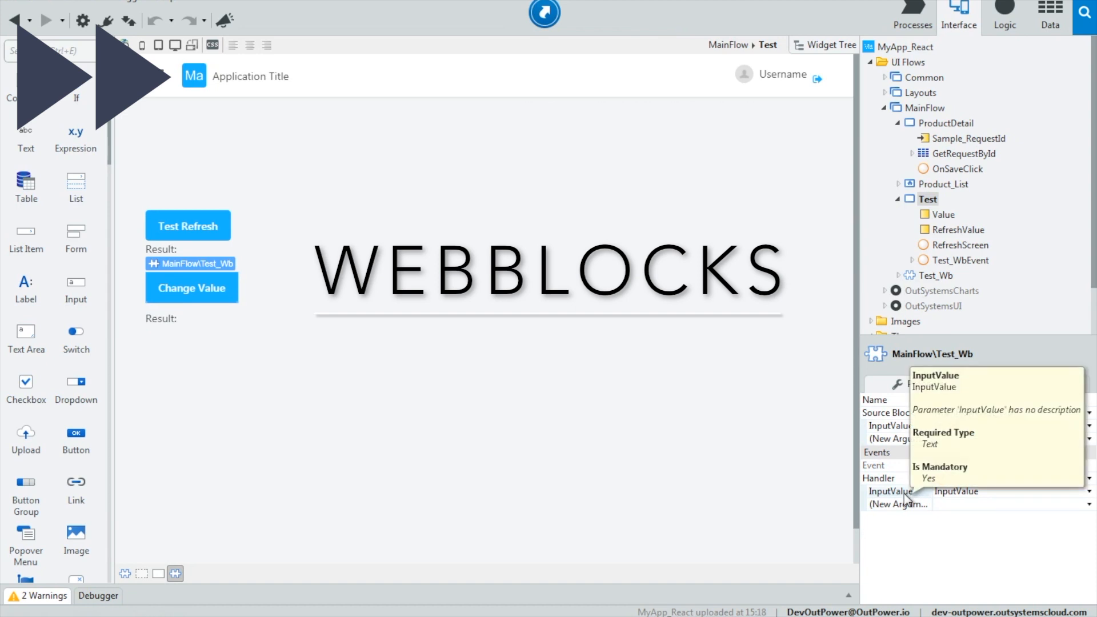
- Inspect the Trigger Event step in the Test_Wb block's ButtonOnClick flow
{"action": "left_click", "coordinate": [964, 260]}
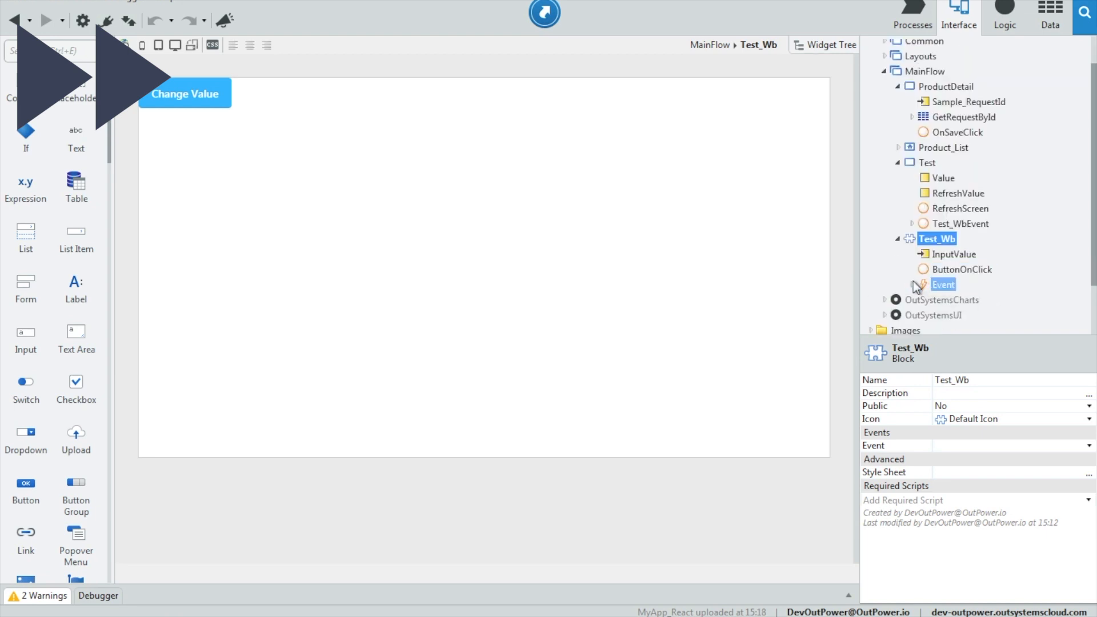
{"action": "double_click", "coordinate": [963, 270]}
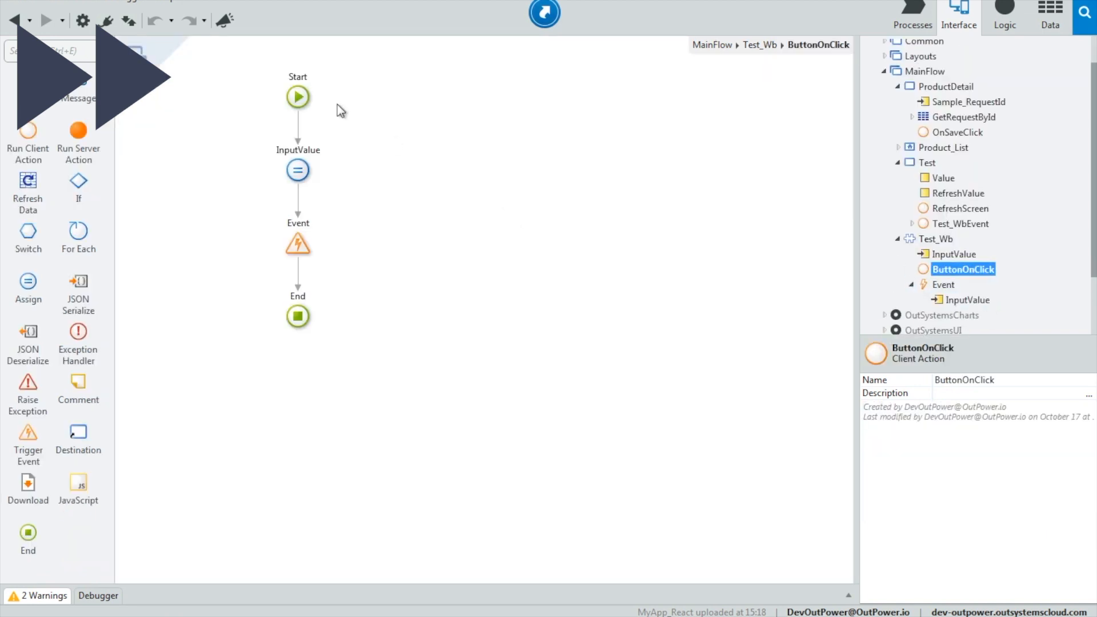
{"action": "left_click", "coordinate": [297, 242]}
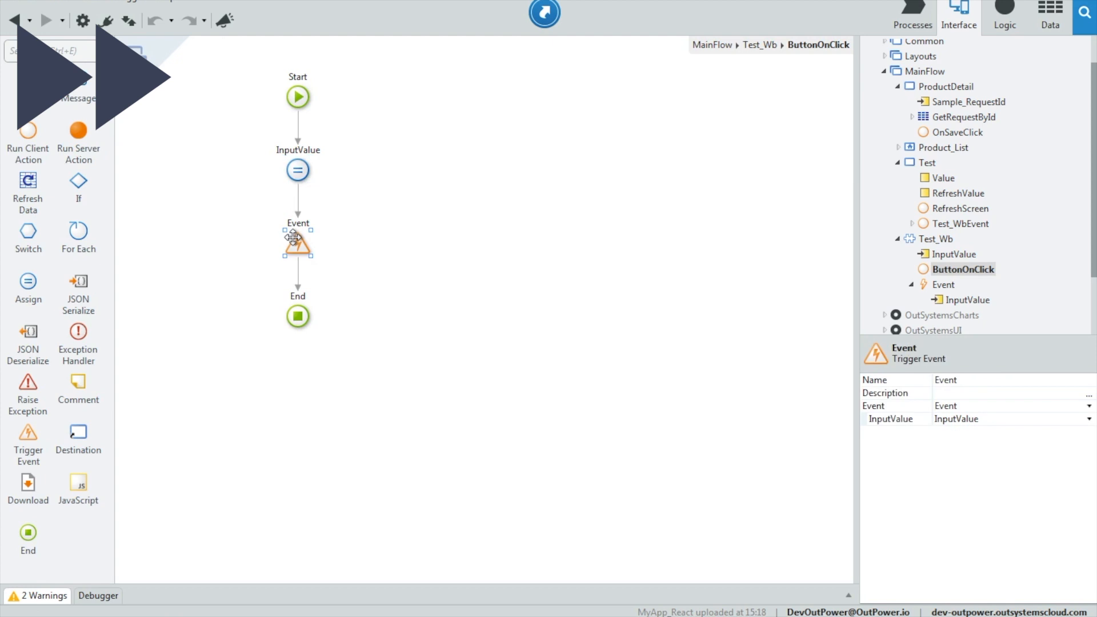
- Open the Test_WbEvent handler on the Test screen and inspect its Value assignment
{"action": "left_click", "coordinate": [942, 285]}
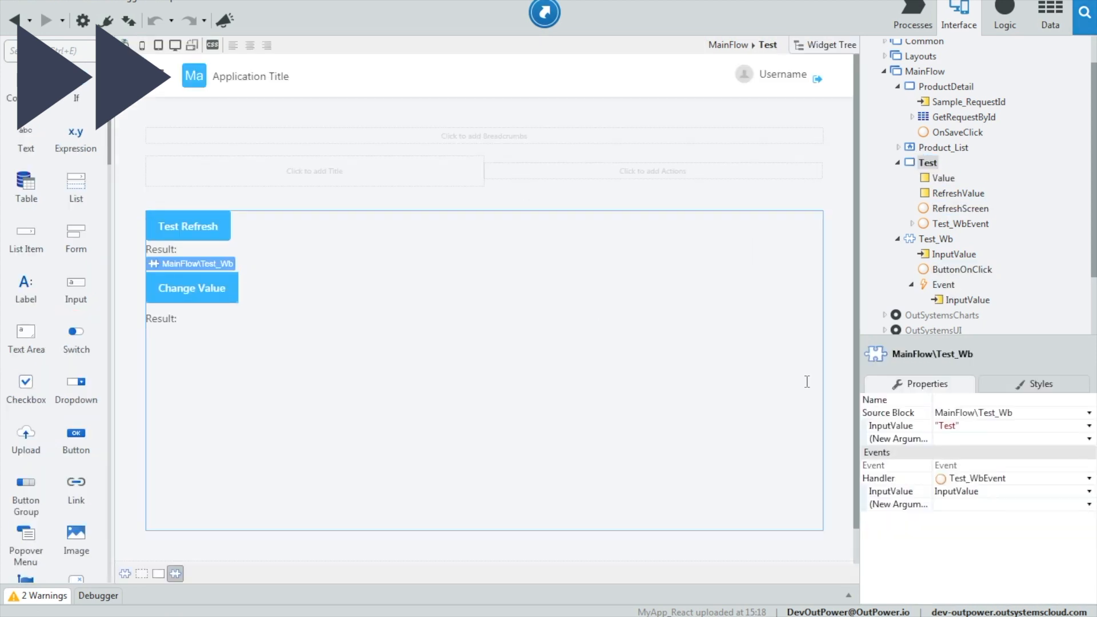
{"action": "left_click", "coordinate": [961, 222]}
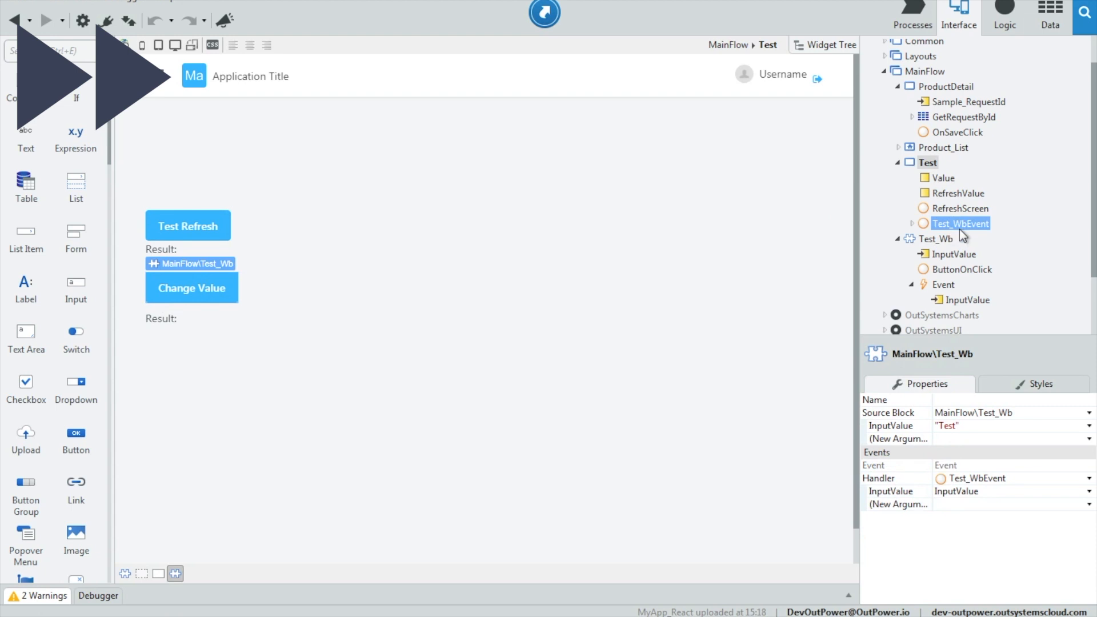
{"action": "double_click", "coordinate": [960, 223]}
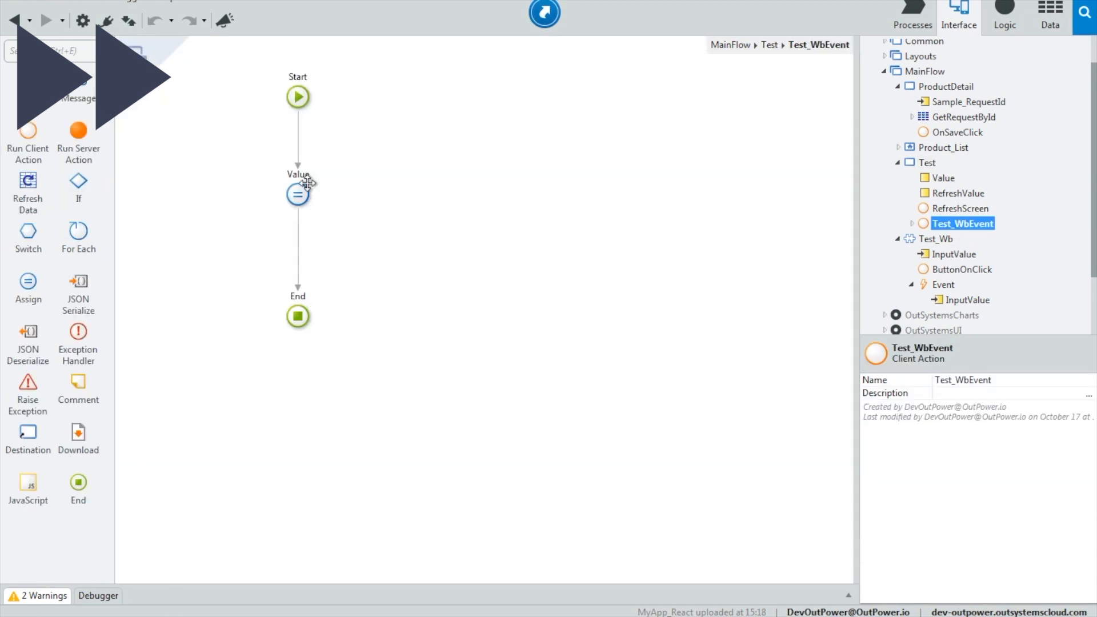
{"action": "left_click", "coordinate": [297, 194]}
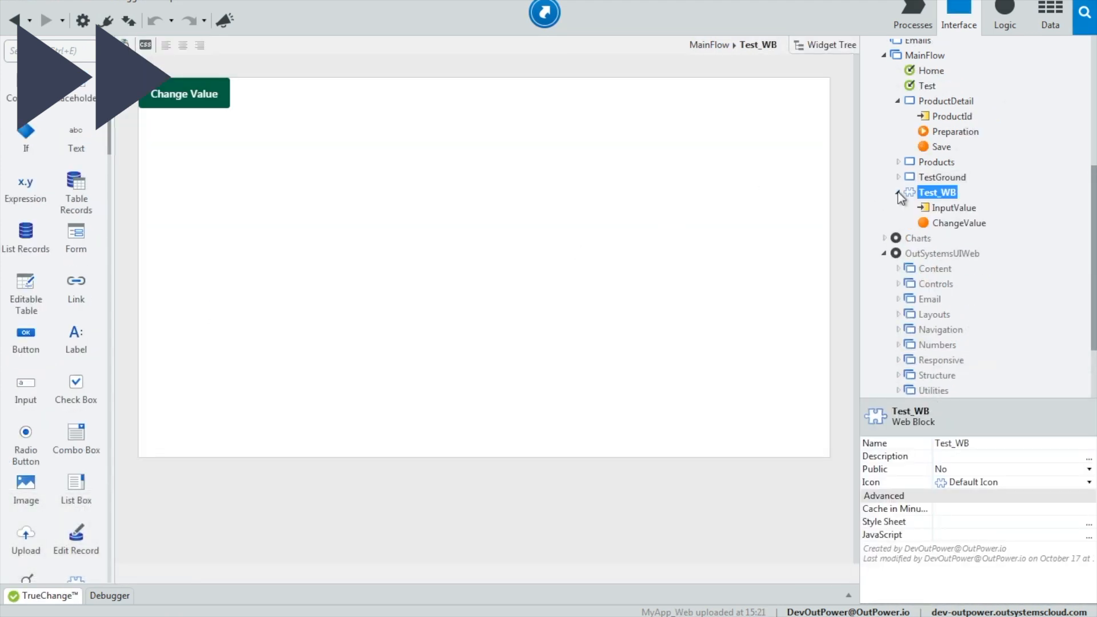
- Inspect the traditional Test_WB ChangeValue action's Assign and Notify steps passing InputValue
{"action": "double_click", "coordinate": [958, 222]}
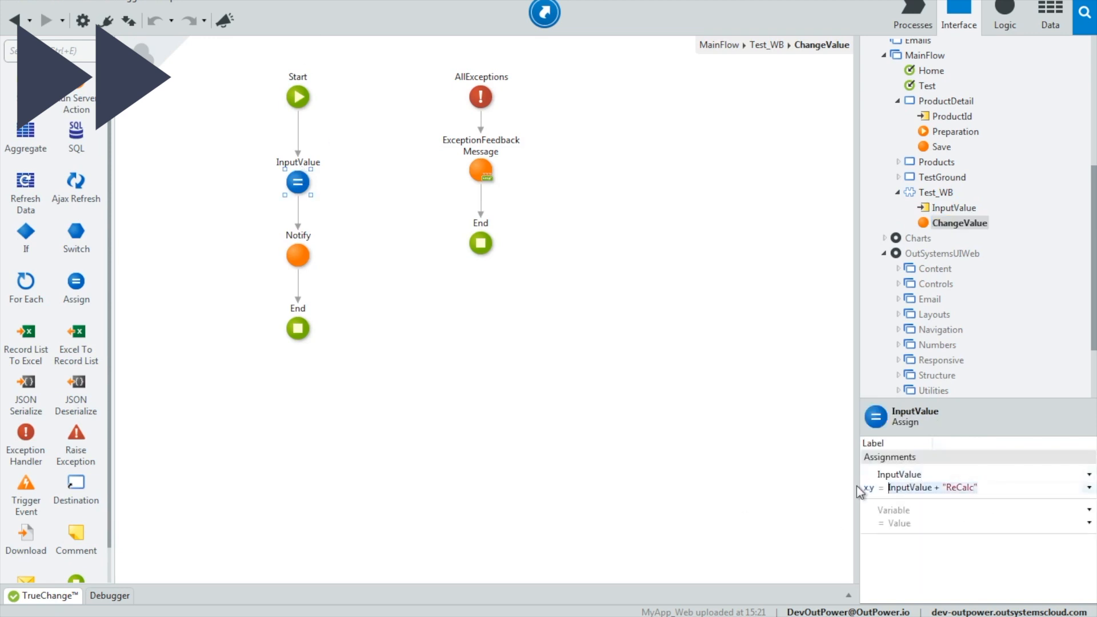
{"action": "left_click", "coordinate": [297, 256]}
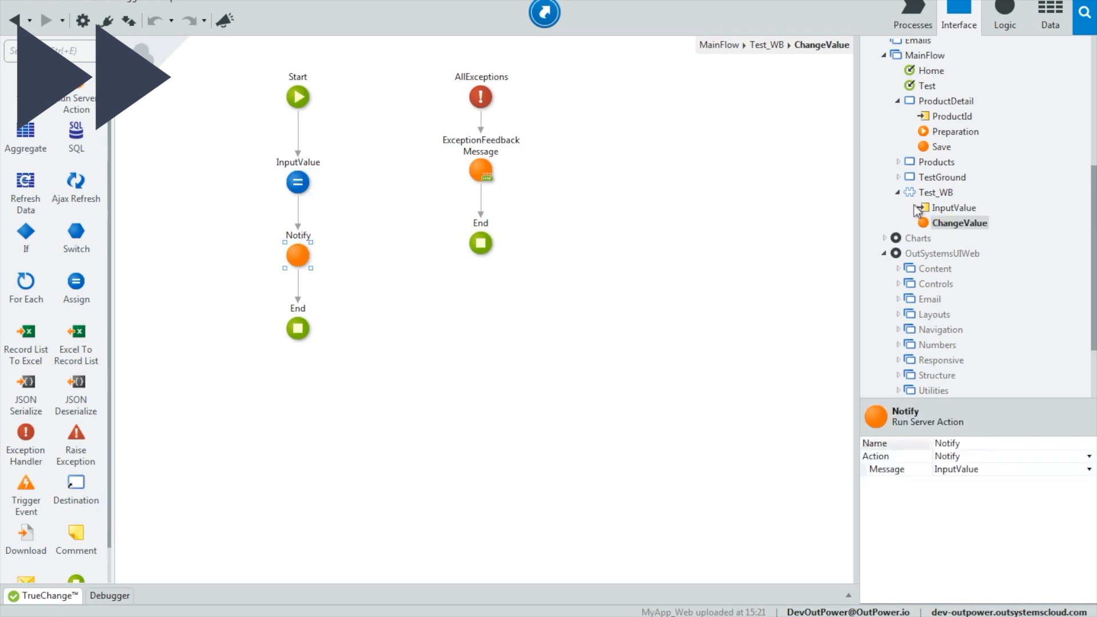
{"action": "left_click", "coordinate": [944, 177]}
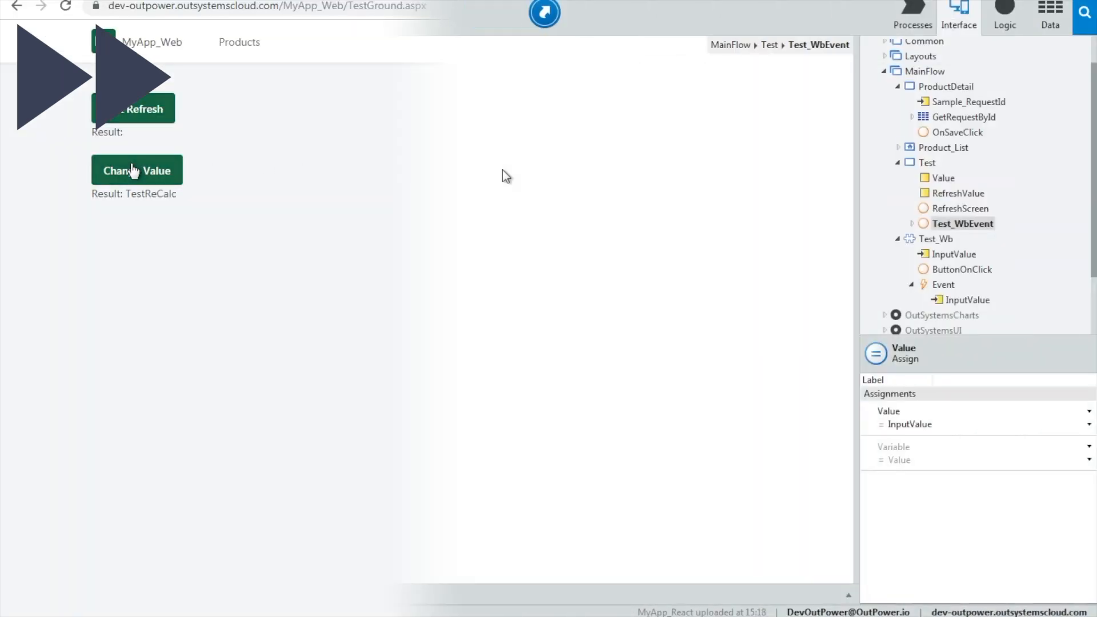
- Return to the reactive Test screen and select its Test_Wb instance and Value variable
{"action": "double_click", "coordinate": [963, 223]}
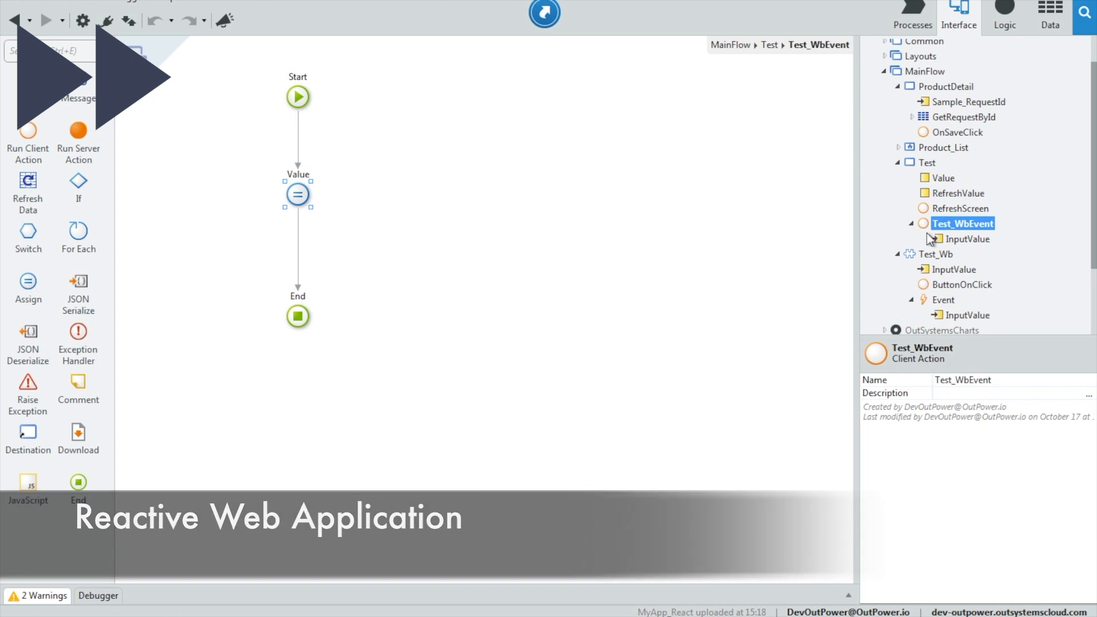
{"action": "left_click", "coordinate": [927, 162]}
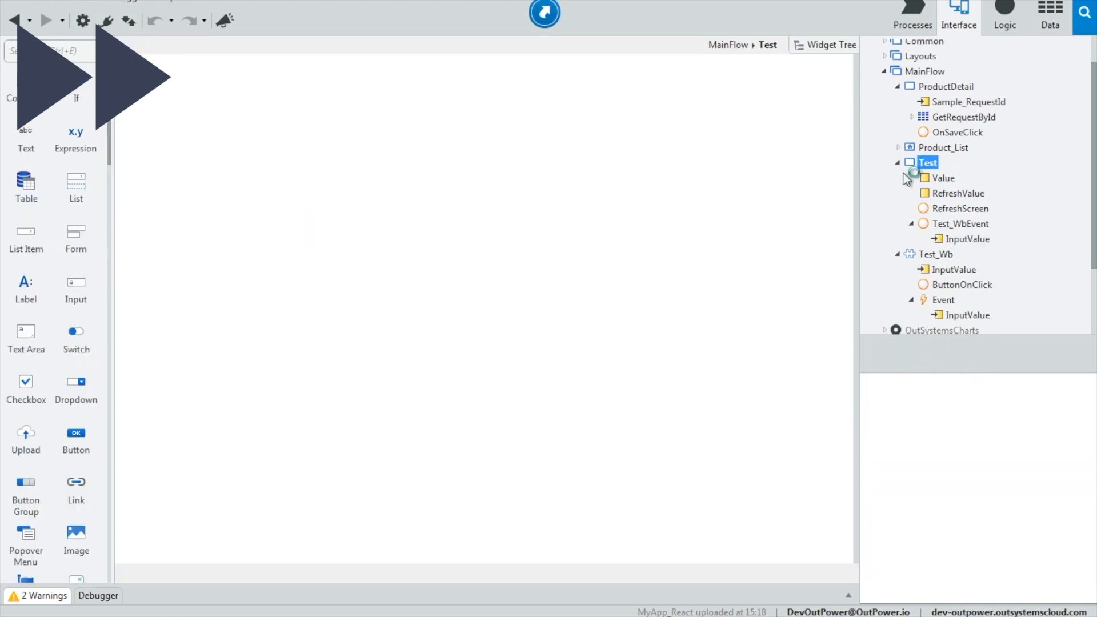
{"action": "left_click", "coordinate": [925, 163]}
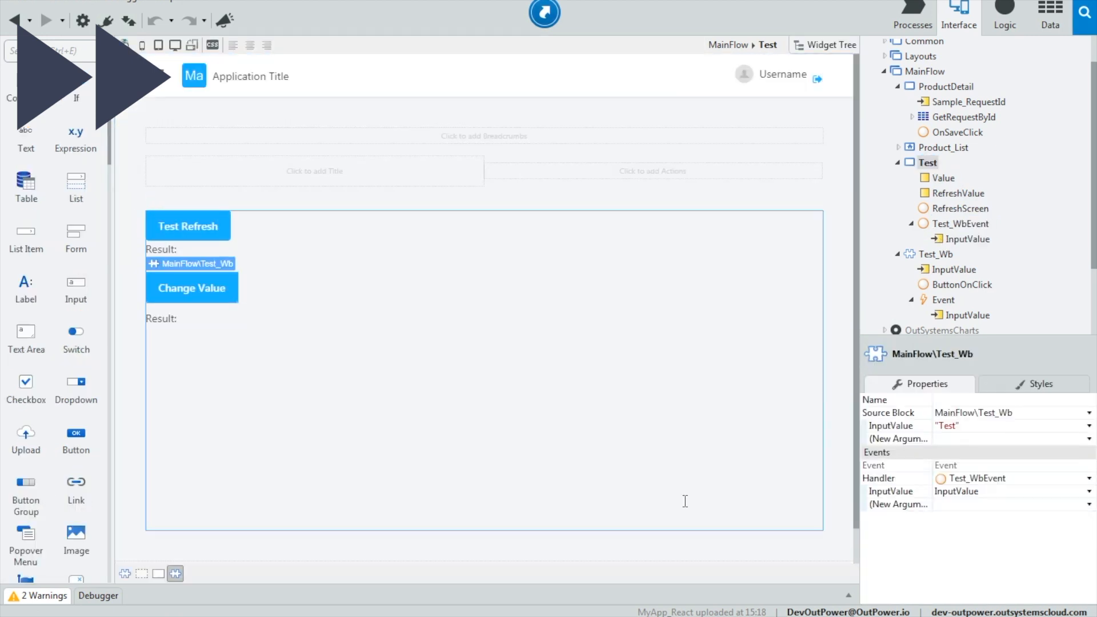
{"action": "left_click", "coordinate": [945, 177]}
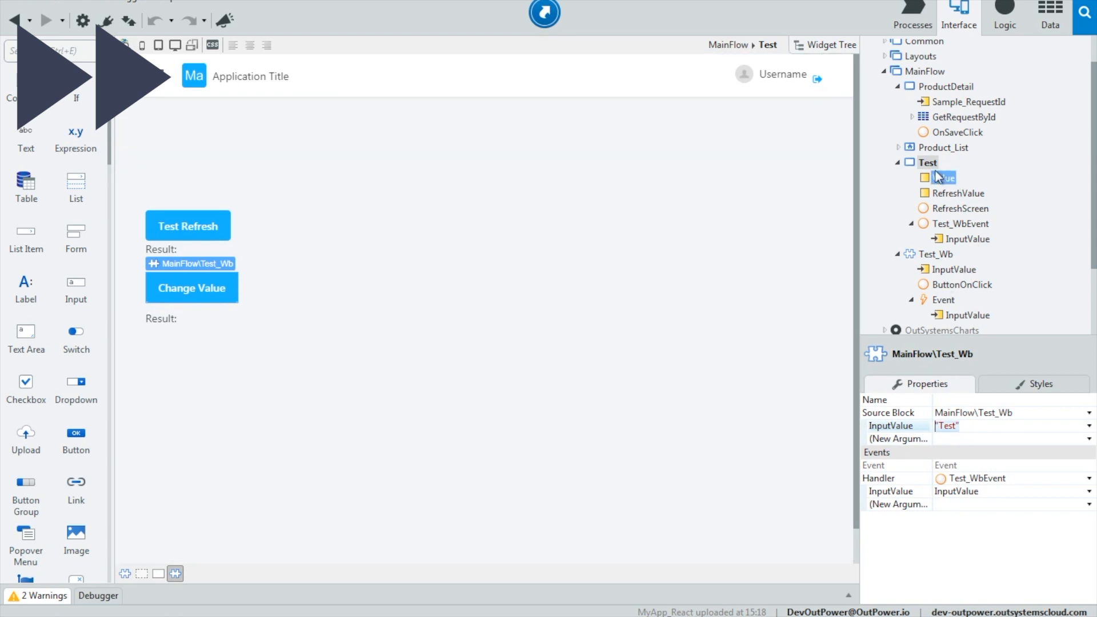